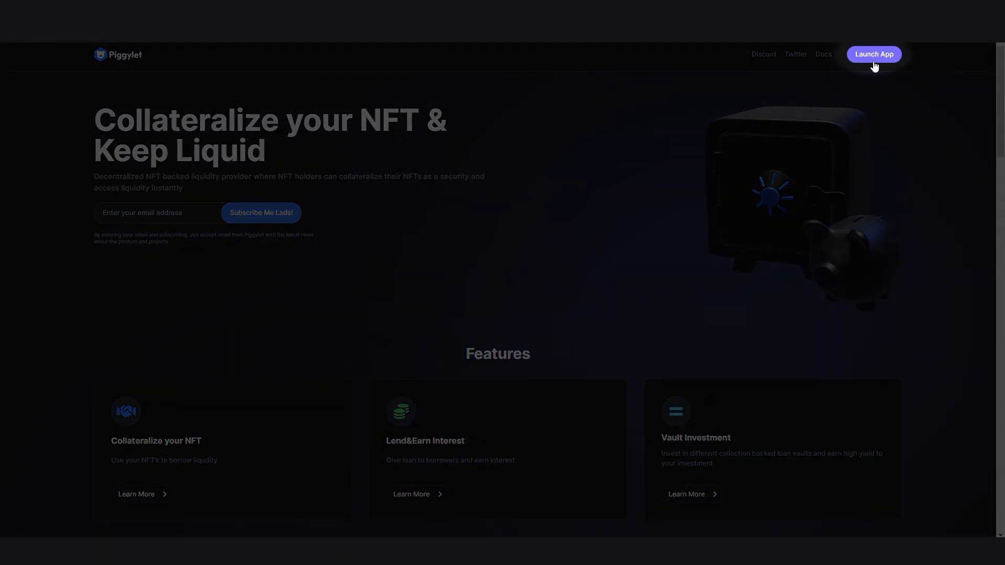
Launch the app and unlock MetaMask with its password to connect the wallet
left_click(872, 53)
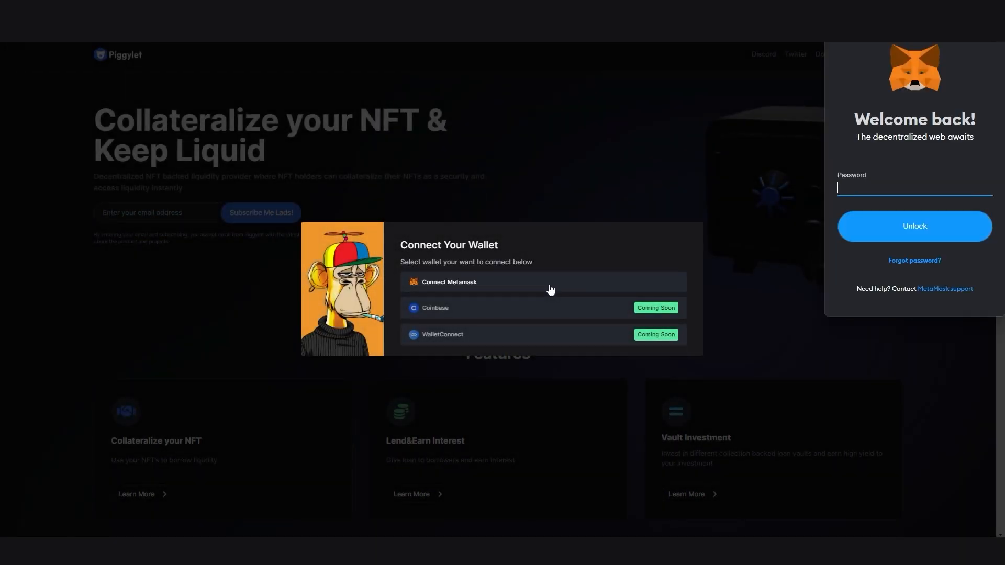
type("••")
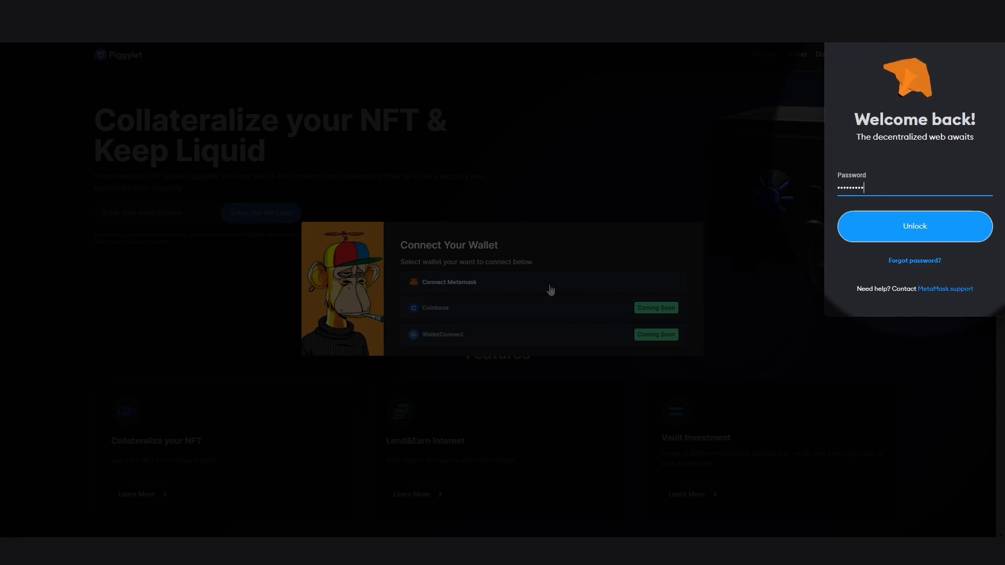
left_click(914, 226)
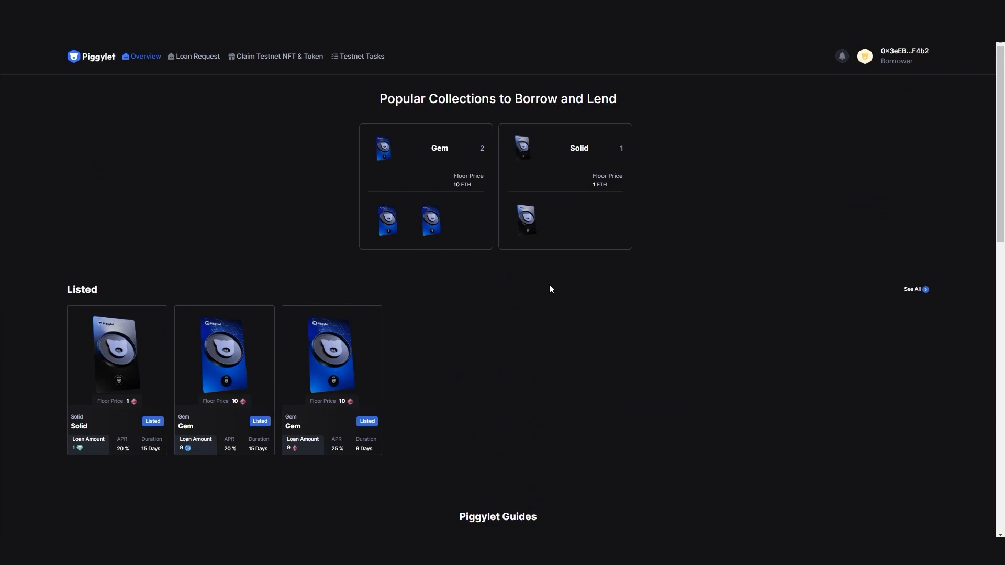
mouse_move(332, 268)
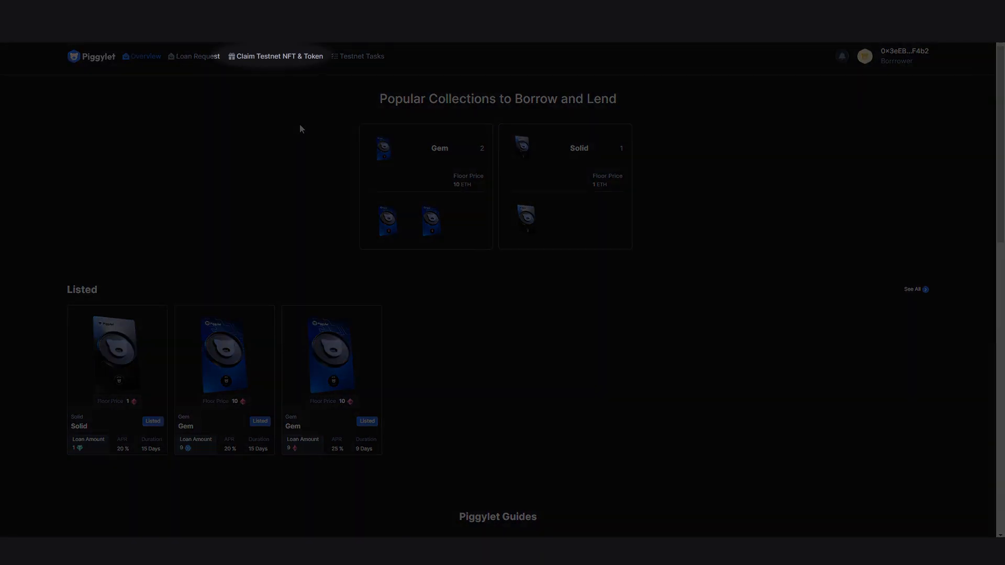
mouse_move(297, 69)
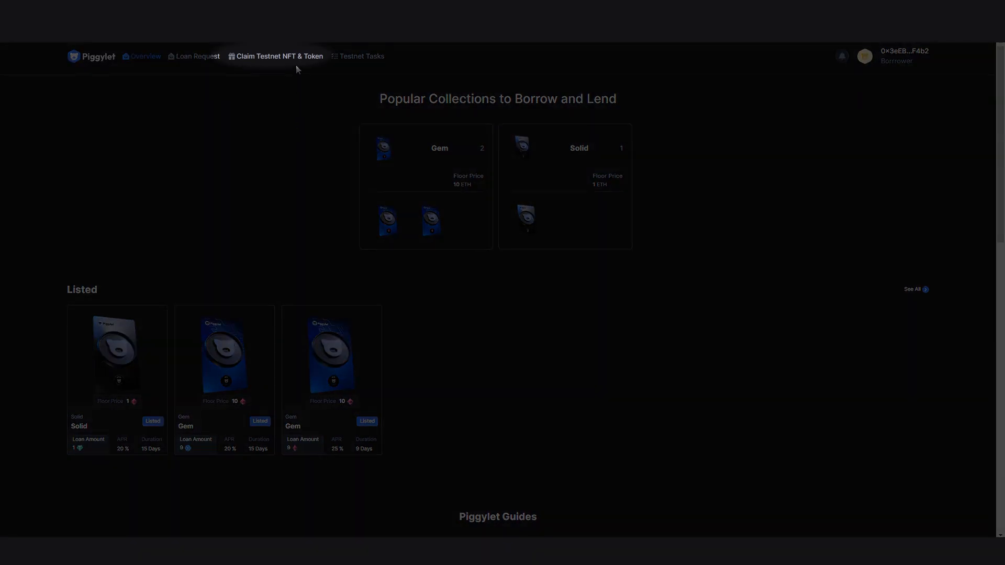
mouse_move(279, 56)
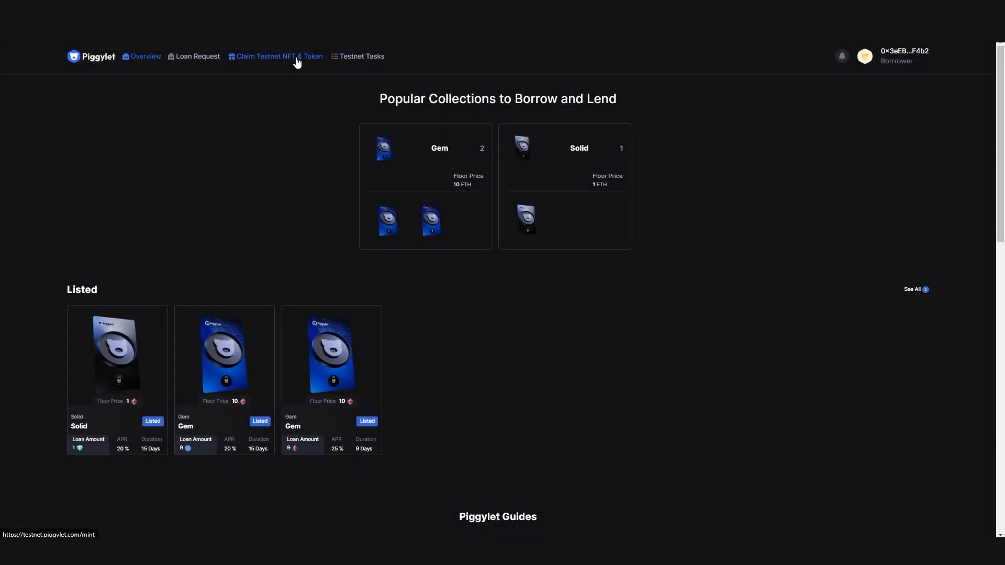
Go to the testnet claim page and show the NFT claiming options
left_click(278, 57)
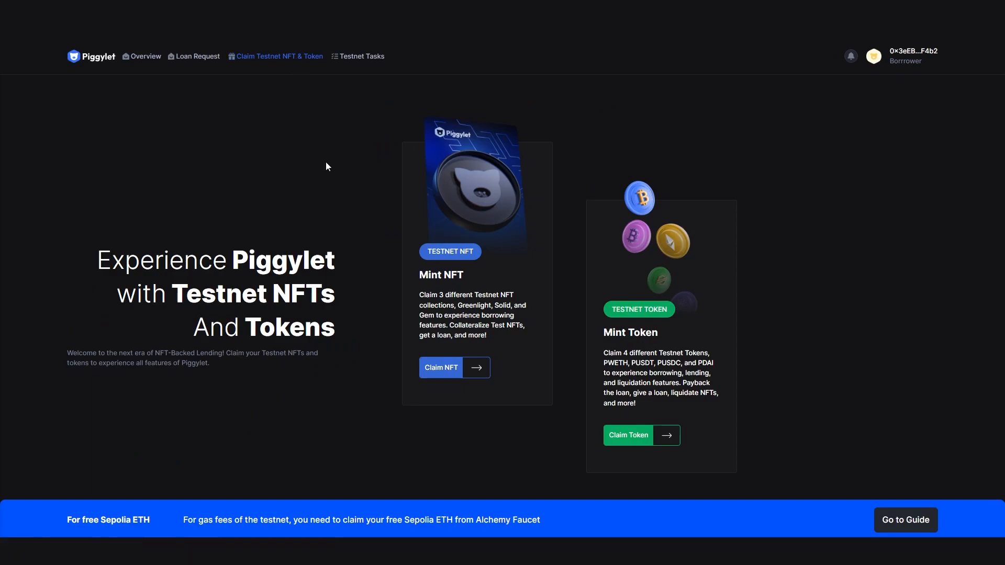
left_click(440, 367)
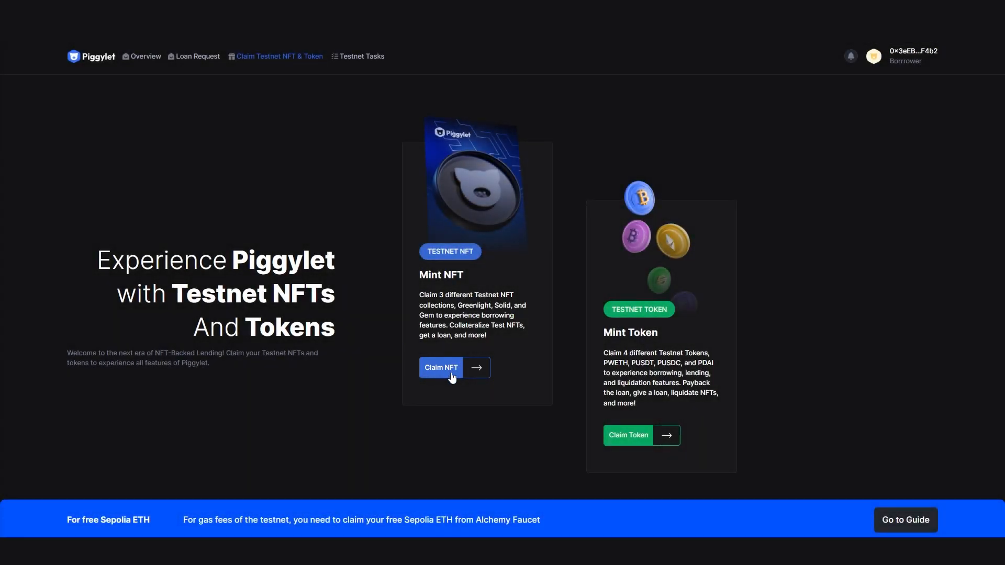
left_click(441, 367)
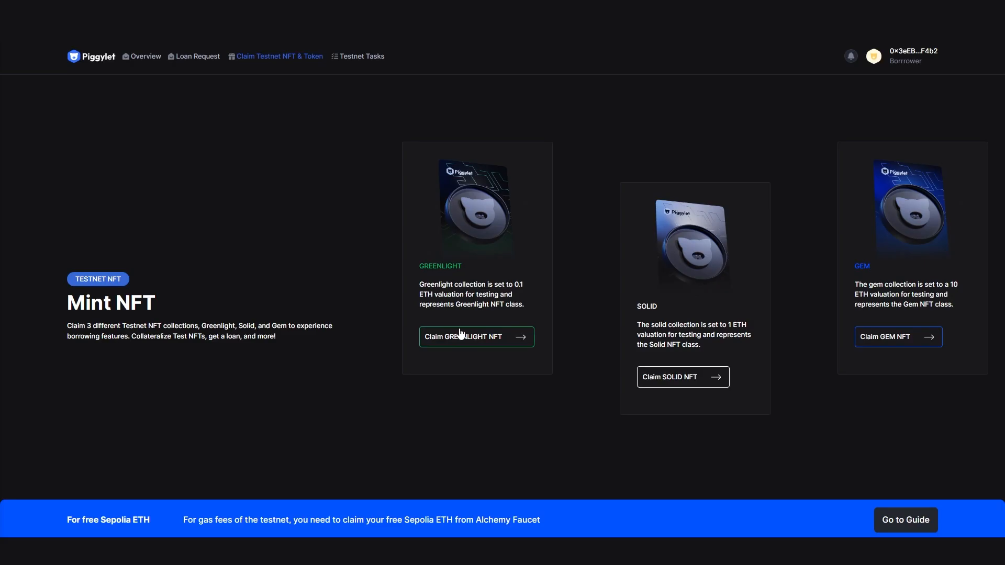
Claim the Greenlight, Solid and Gem testnet NFTs, confirming each mint in MetaMask
left_click(475, 336)
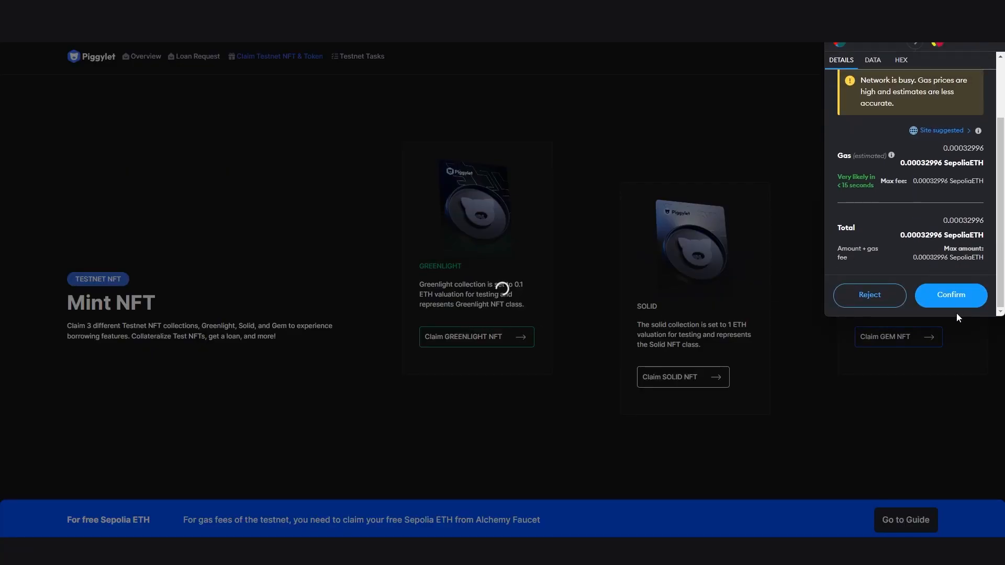
left_click(950, 295)
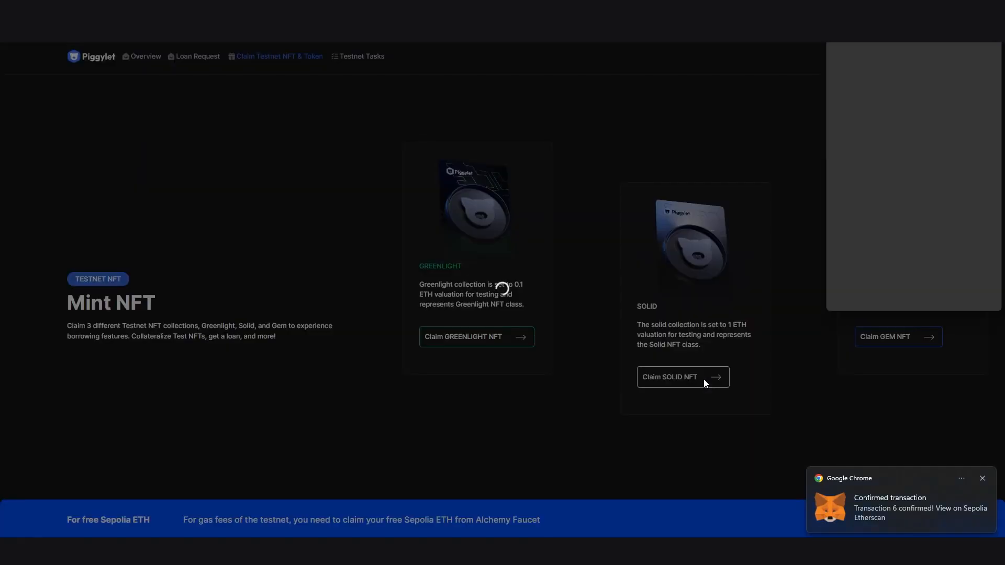
left_click(681, 377)
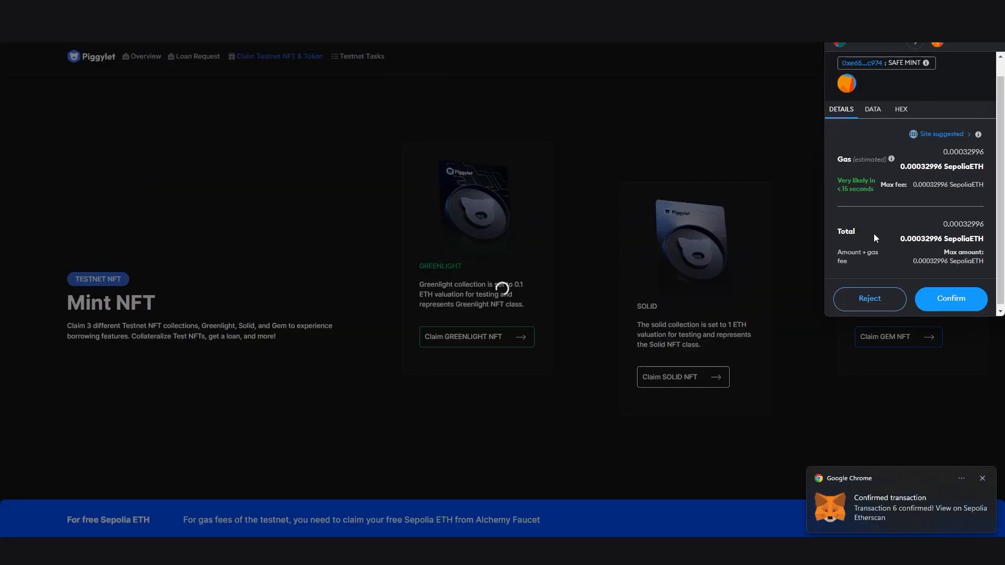
left_click(949, 298)
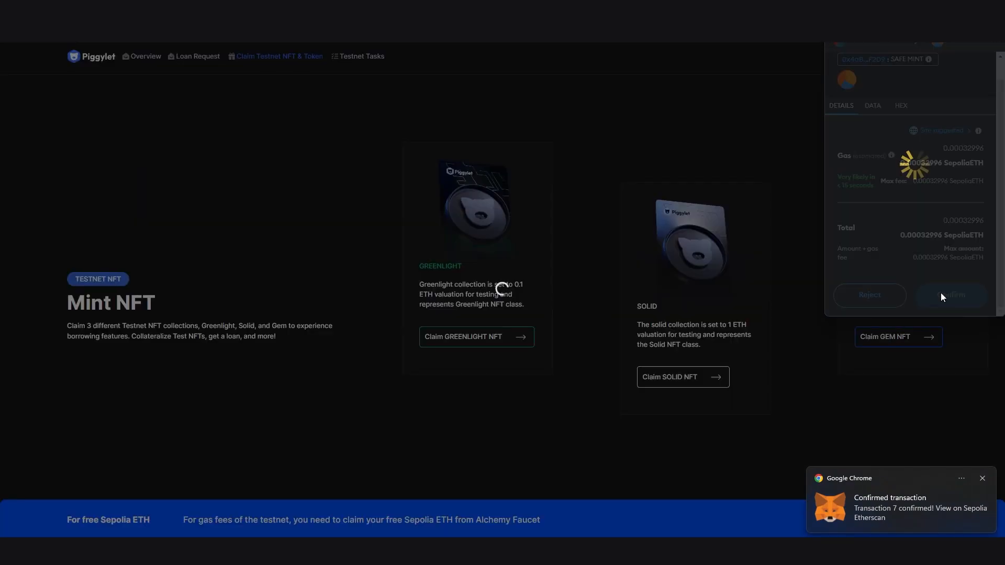
left_click(951, 295)
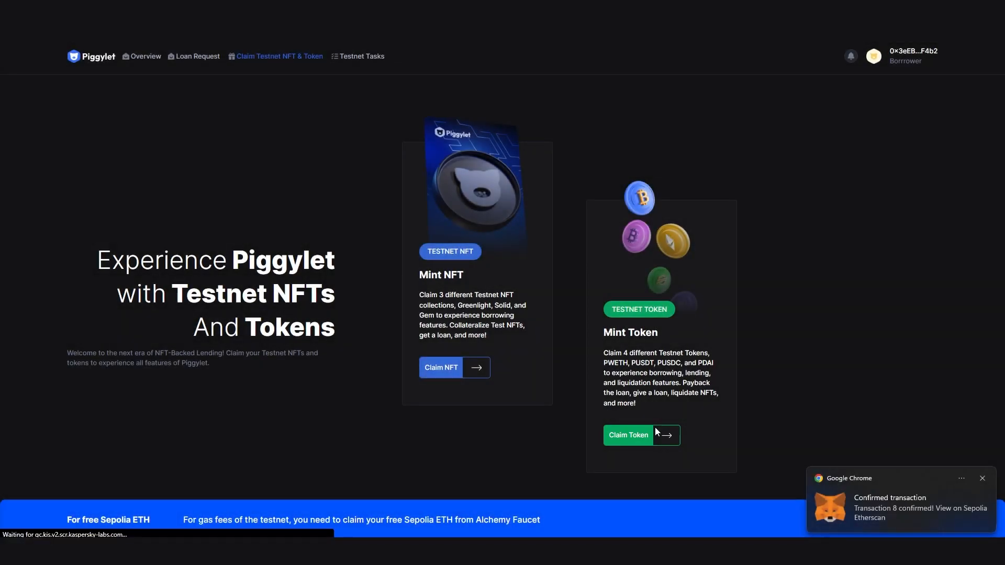
Claim 1.000 P-WETH and P-USDT test tokens, confirming both mints in MetaMask
left_click(627, 435)
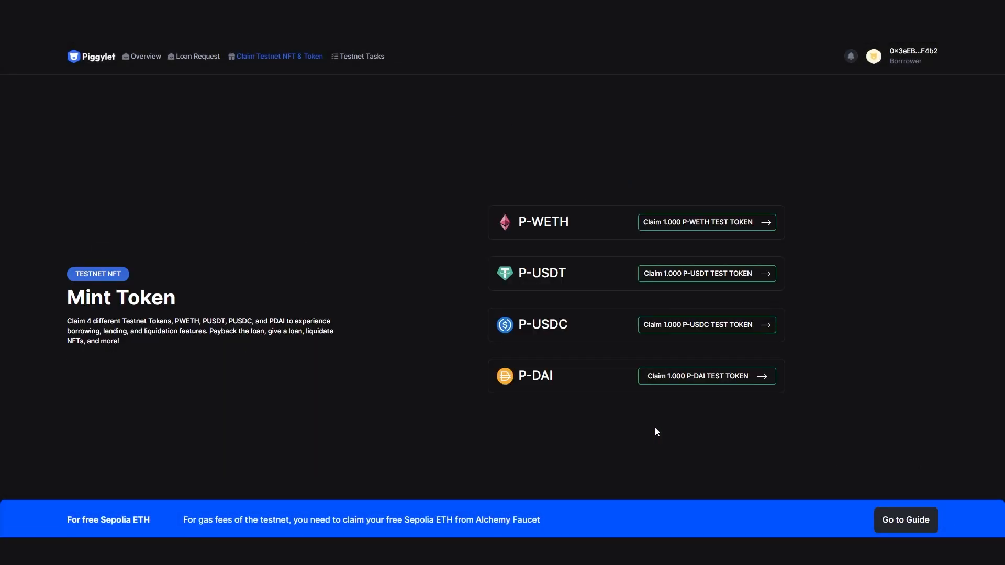
mouse_move(475, 197)
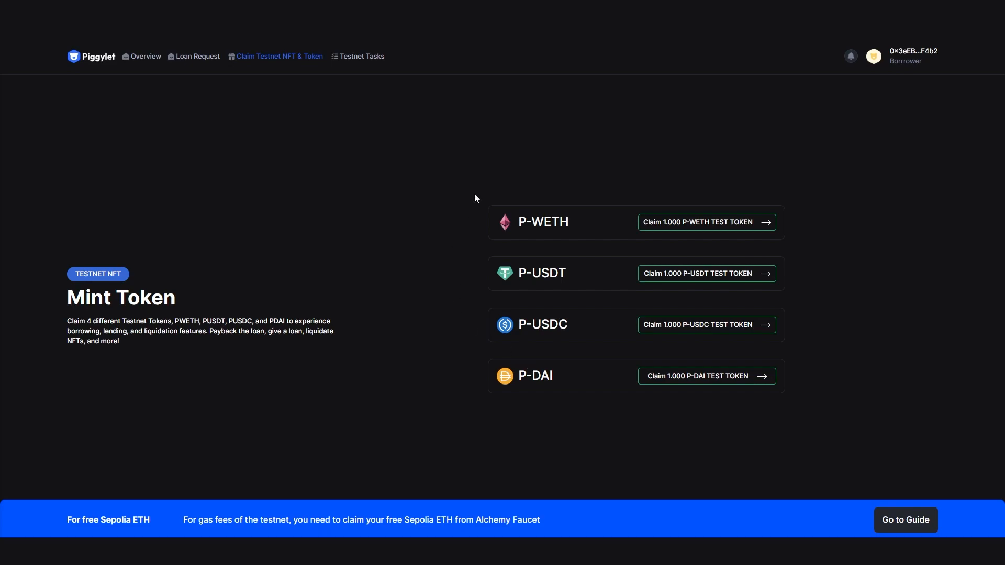
mouse_move(664, 206)
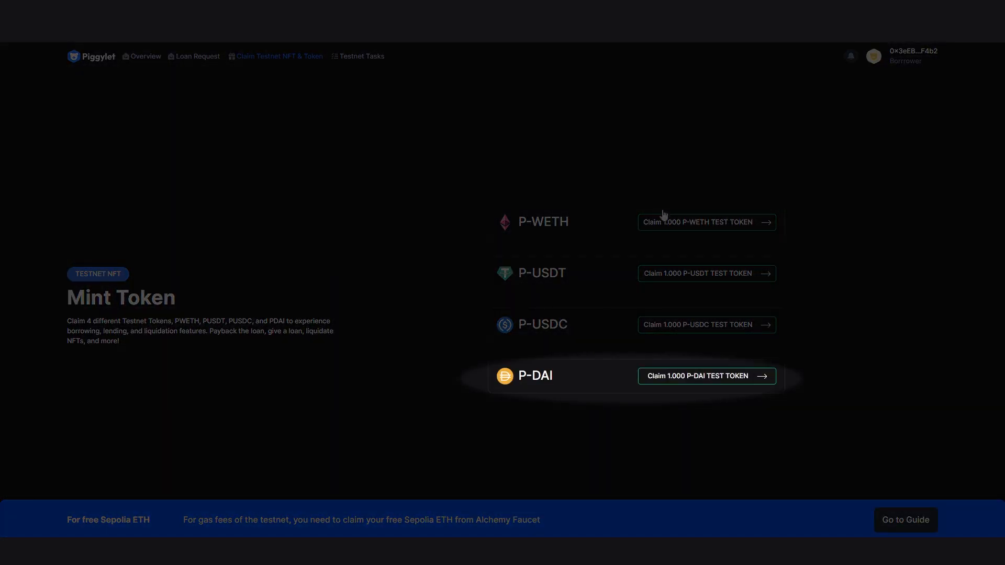
left_click(705, 222)
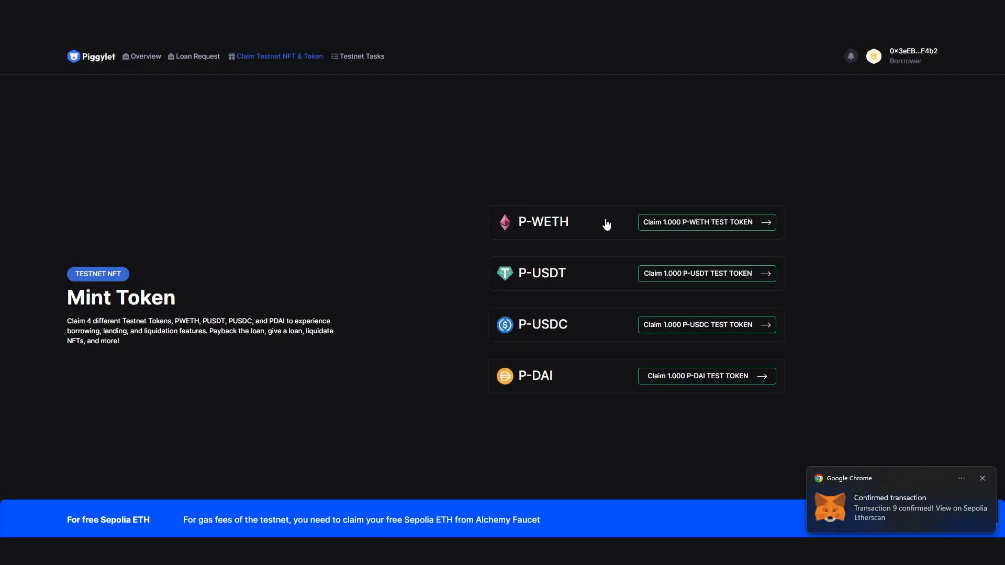
left_click(706, 273)
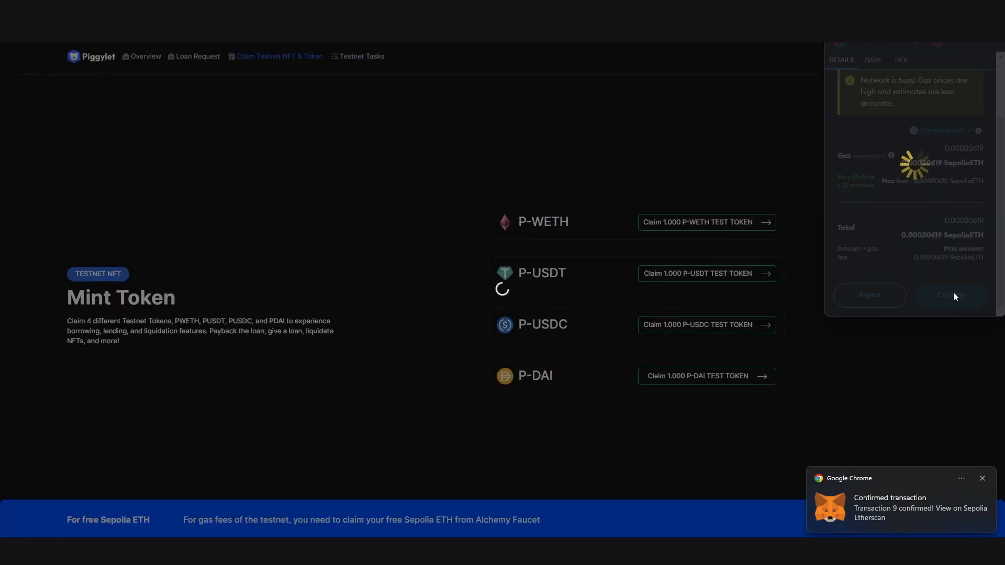
left_click(951, 295)
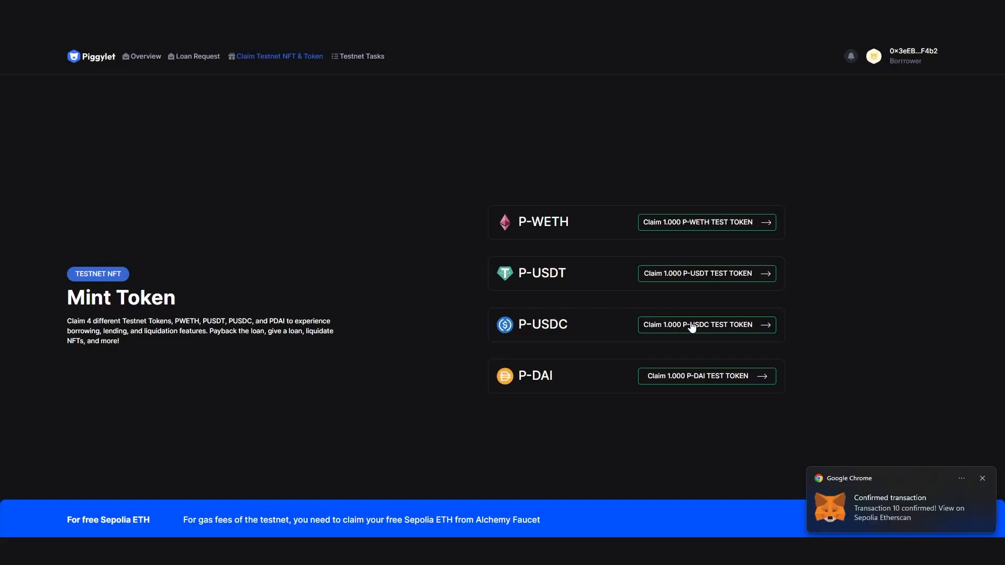
Claim 1.000 P-USDC and P-DAI test tokens, confirming their mints in MetaMask
left_click(705, 324)
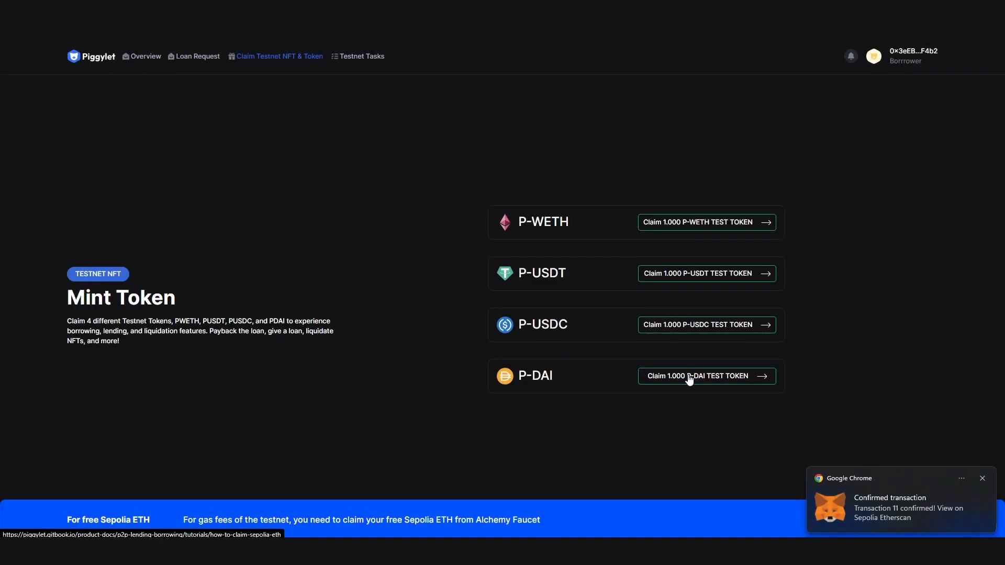
left_click(705, 376)
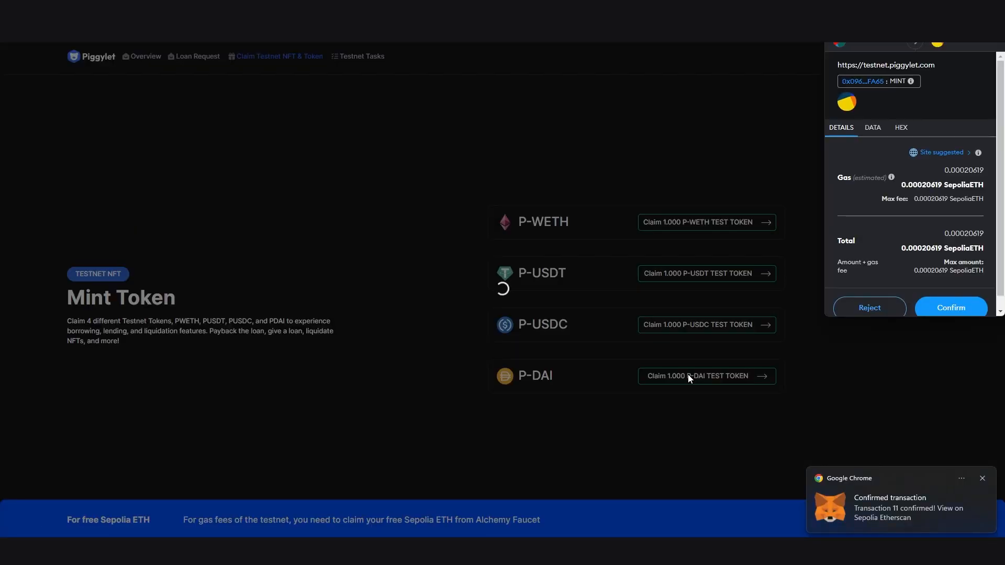
left_click(950, 307)
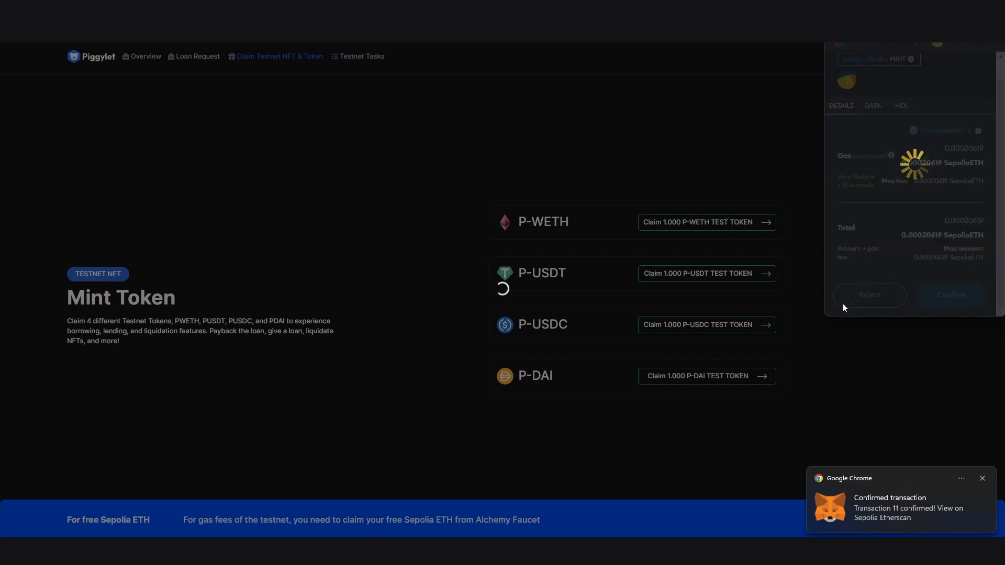
left_click(950, 295)
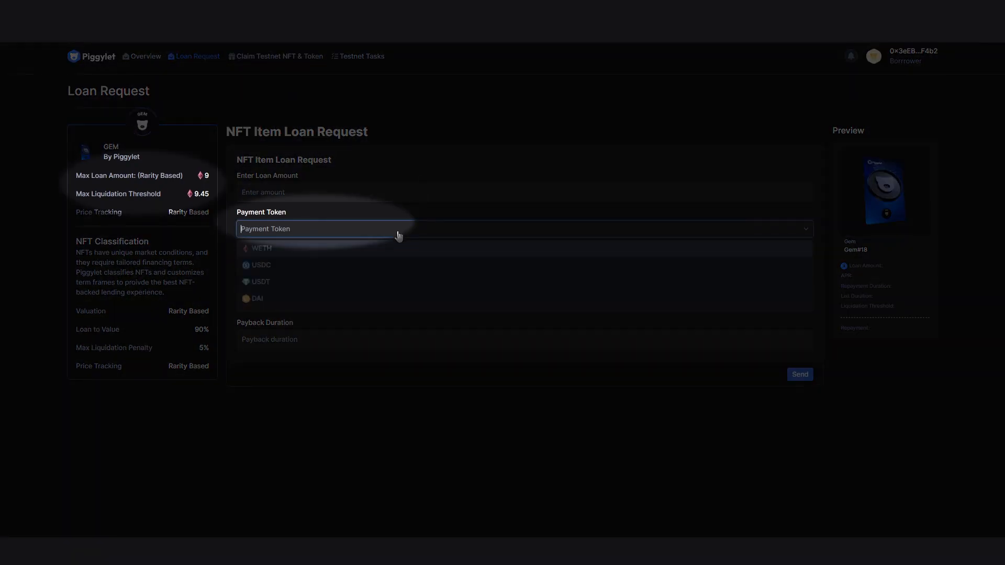
Settle on WETH as the Gem#18 loan payment token after trying USDC and DAI
left_click(261, 264)
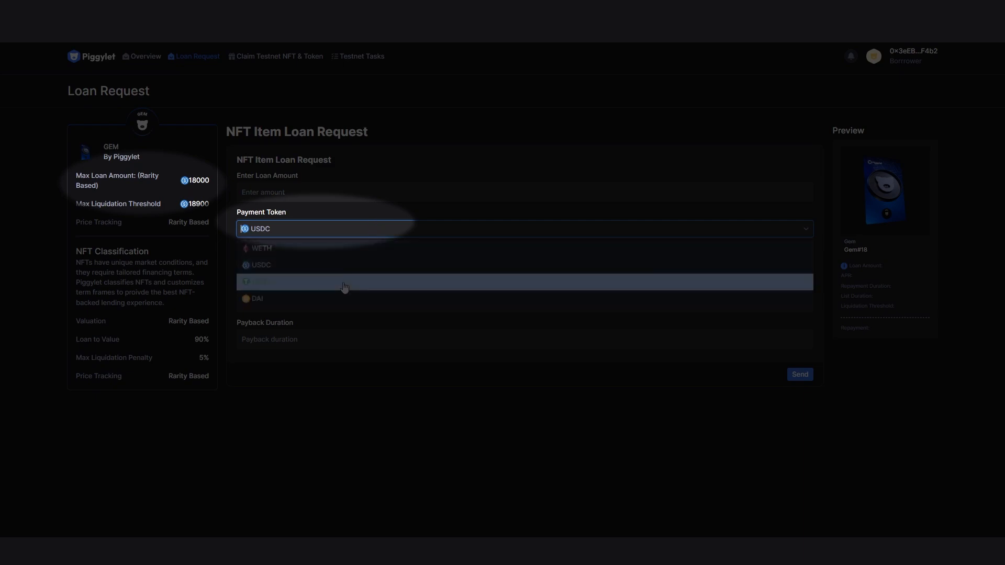
left_click(261, 281)
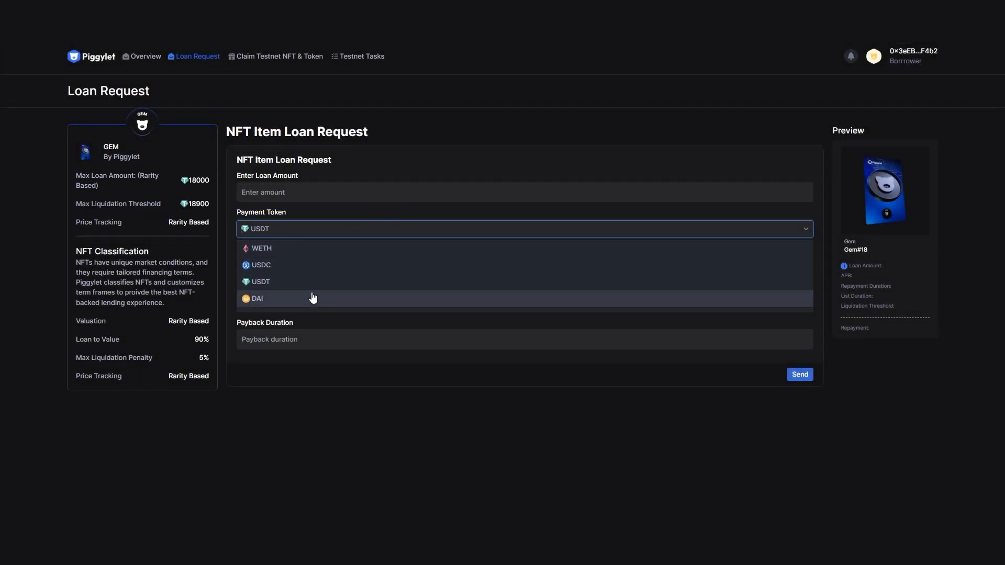
left_click(255, 298)
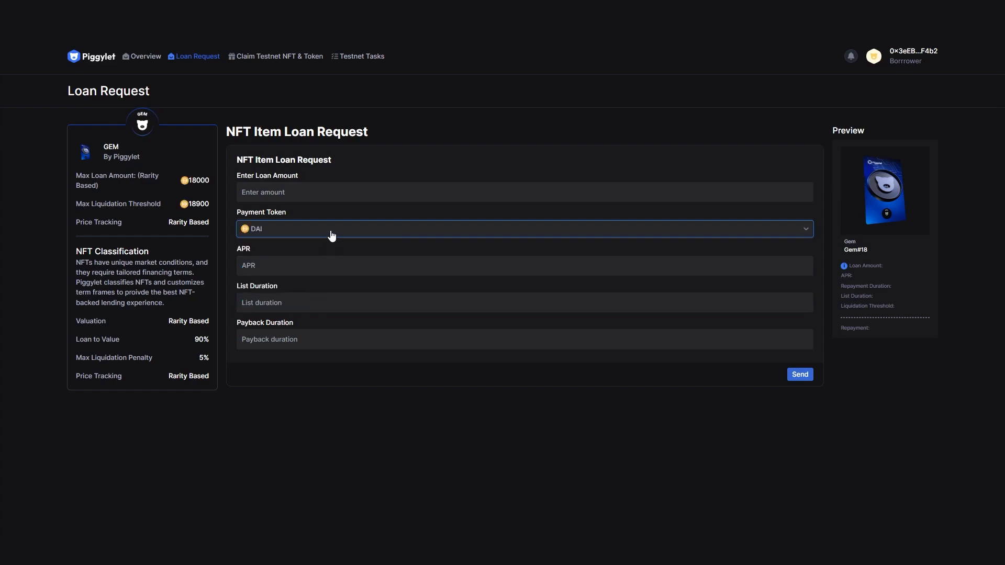
left_click(523, 229)
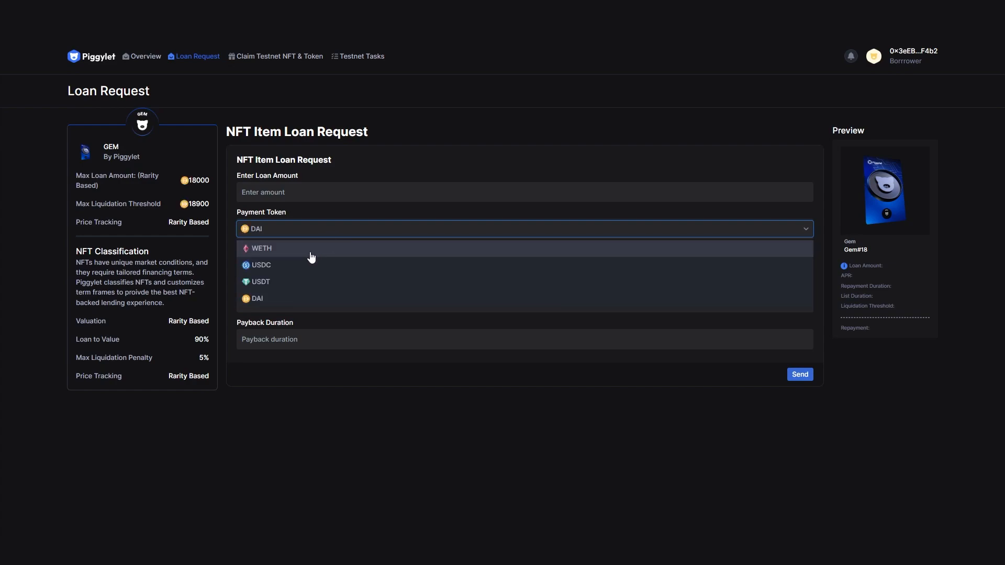
left_click(261, 249)
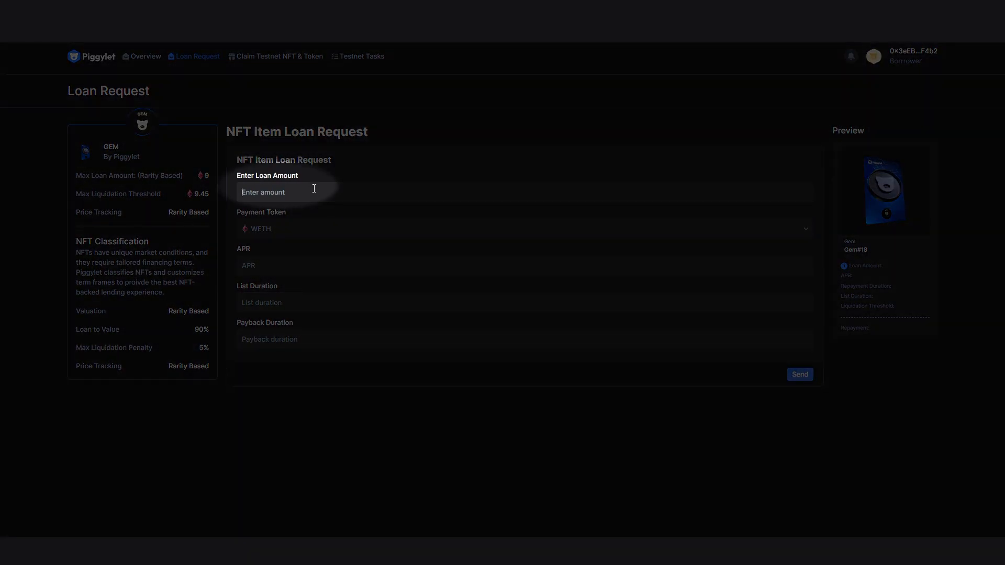
Enter loan amount 9, APR 50, list duration 30 and payback duration 30 days
type("9")
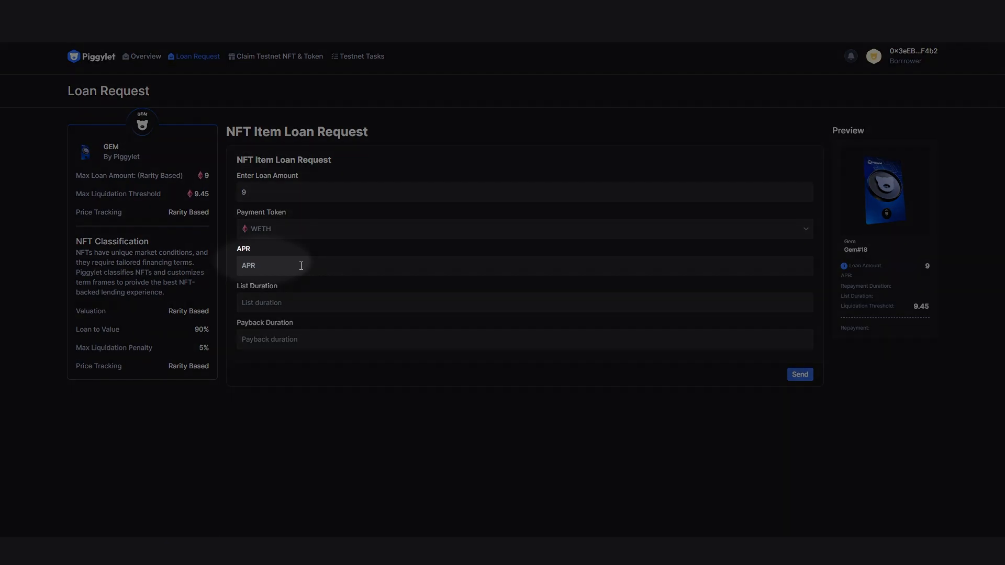
type("50")
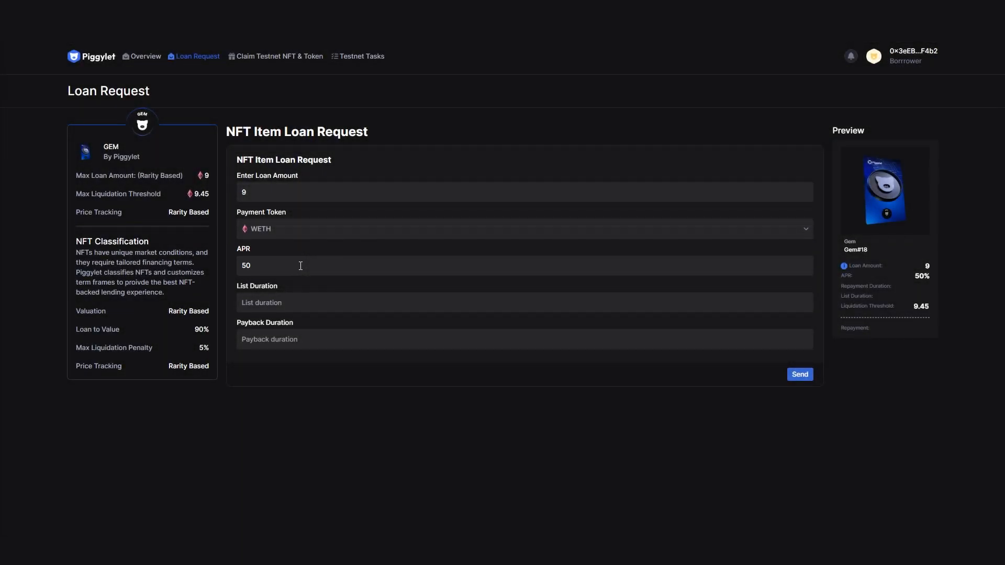
left_click(524, 302)
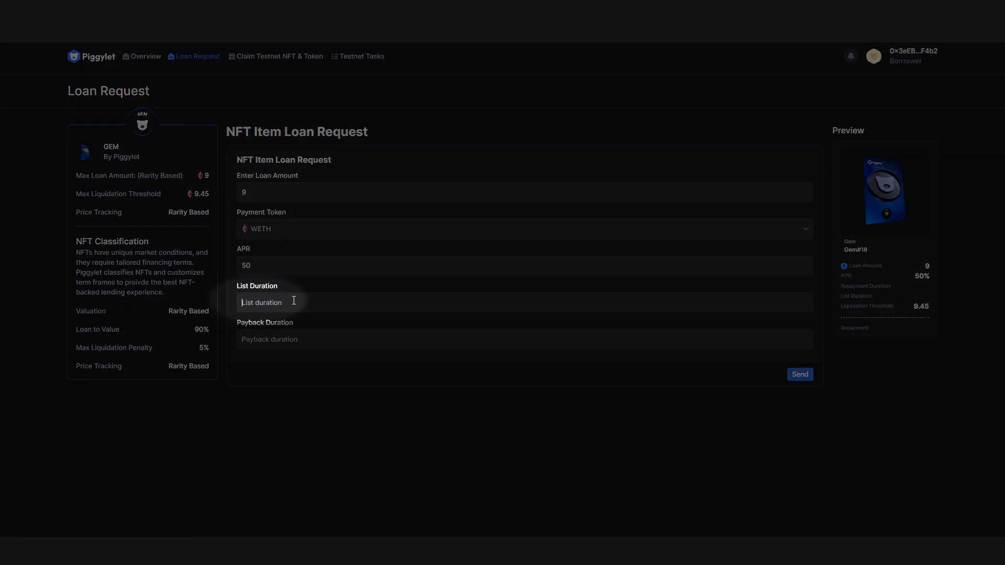
type("30")
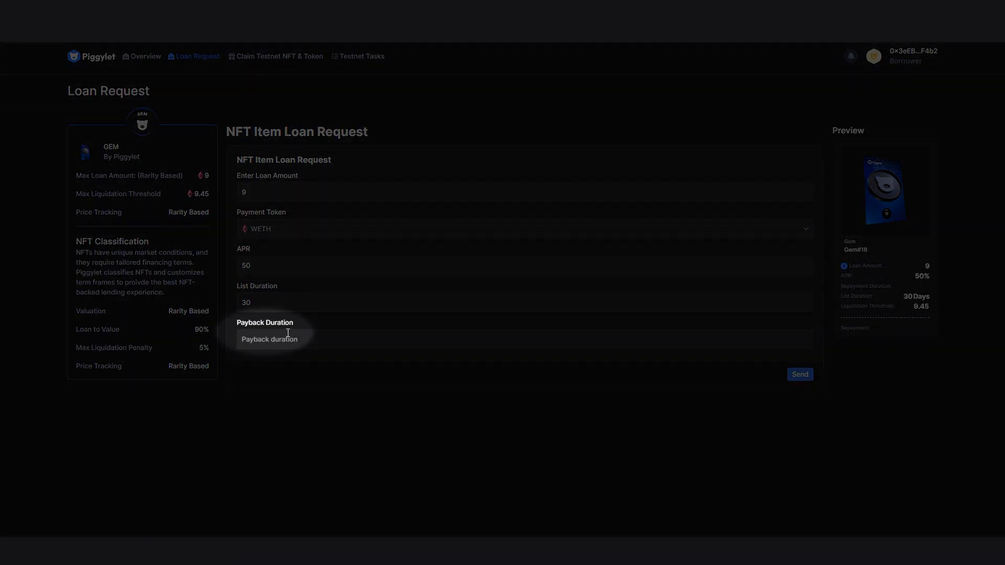
type("30")
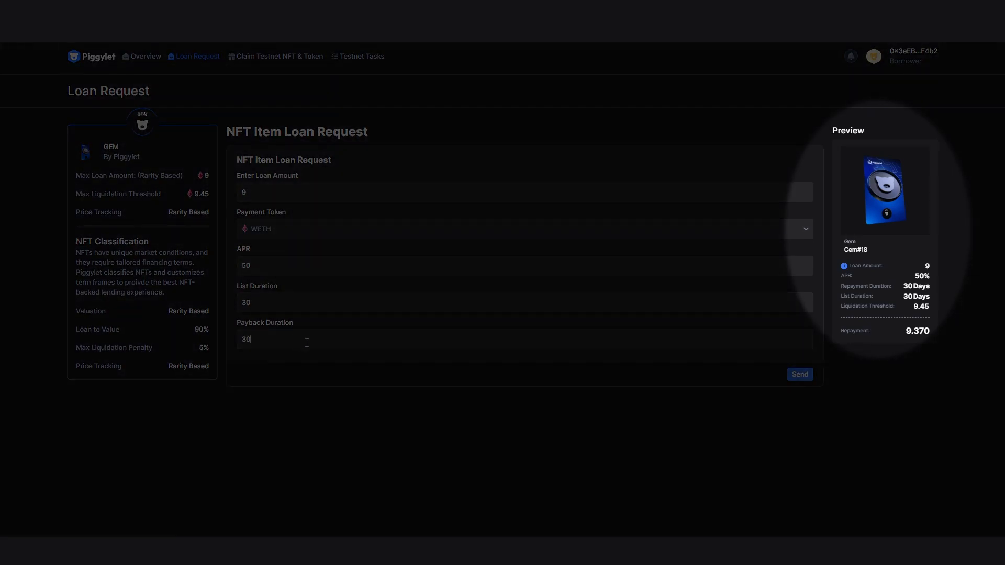
mouse_move(891, 356)
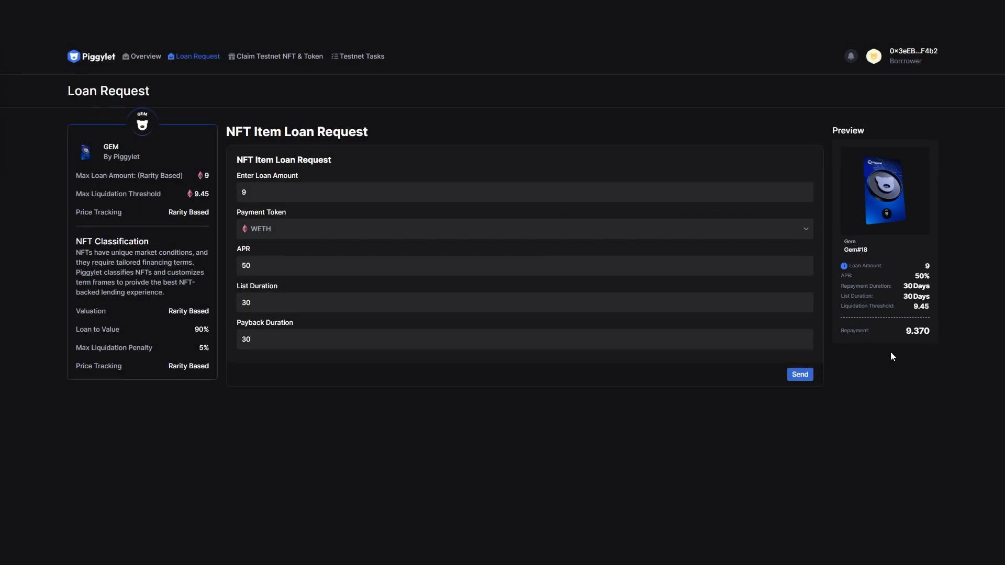
Send the Gem#18 loan request and approve access to all Gem NFTs in MetaMask
left_click(798, 375)
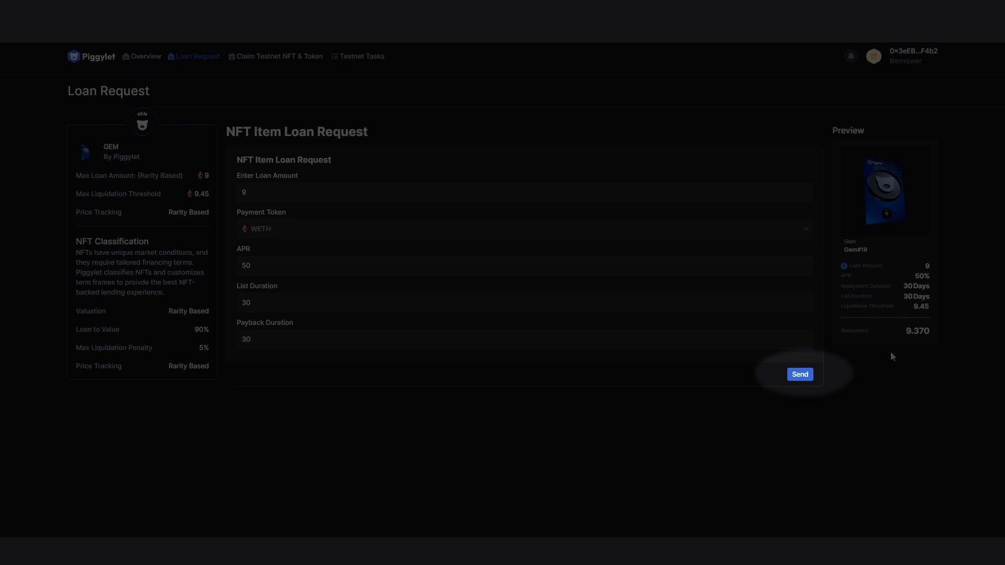
left_click(798, 375)
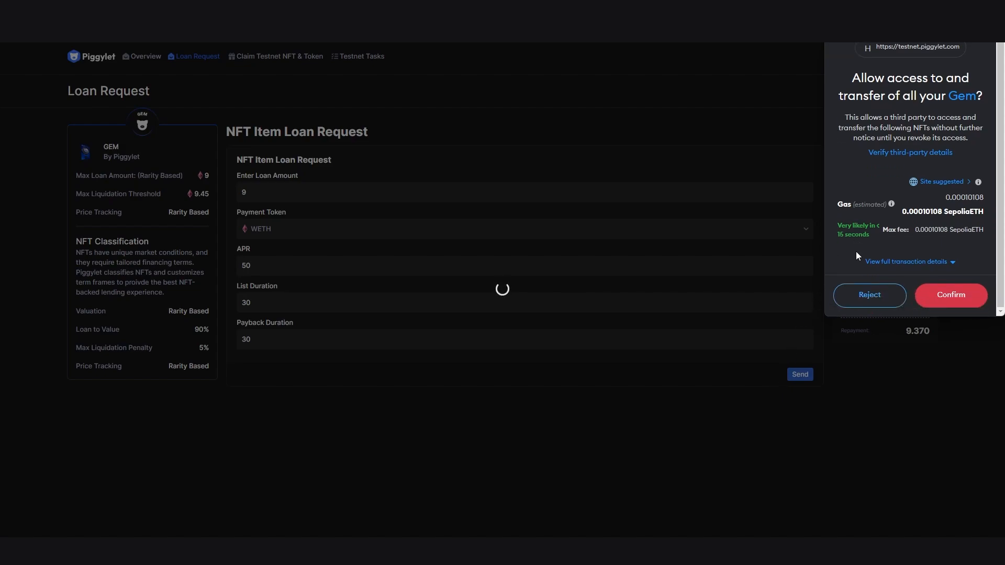
mouse_move(891, 246)
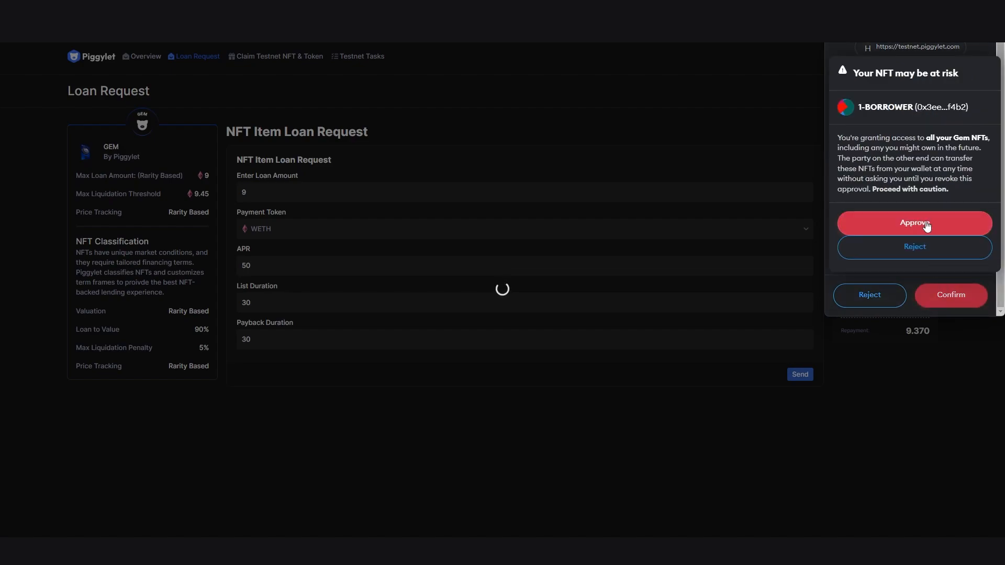
left_click(912, 223)
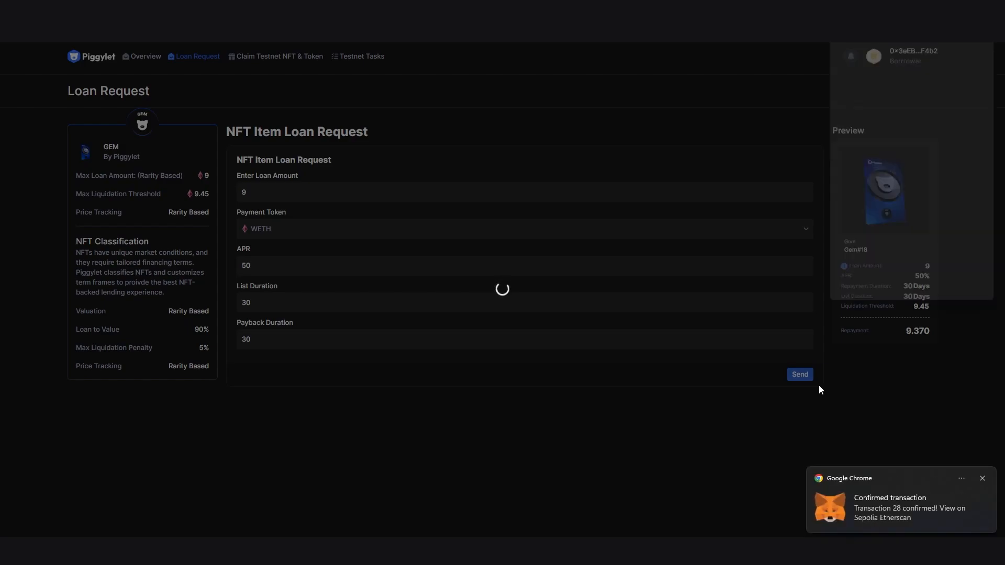
Resend and confirm the loan listing contract transaction in MetaMask
left_click(798, 374)
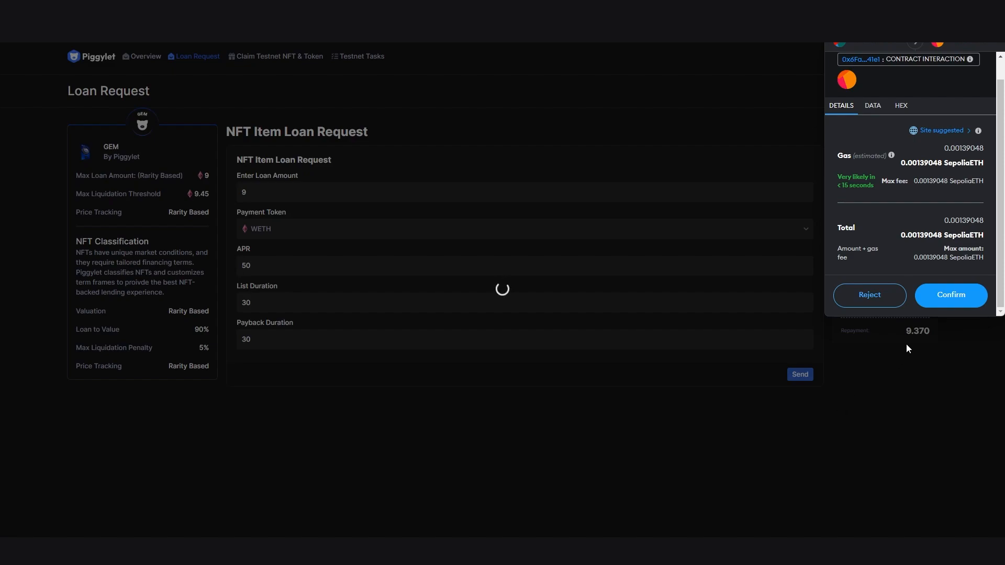
left_click(950, 295)
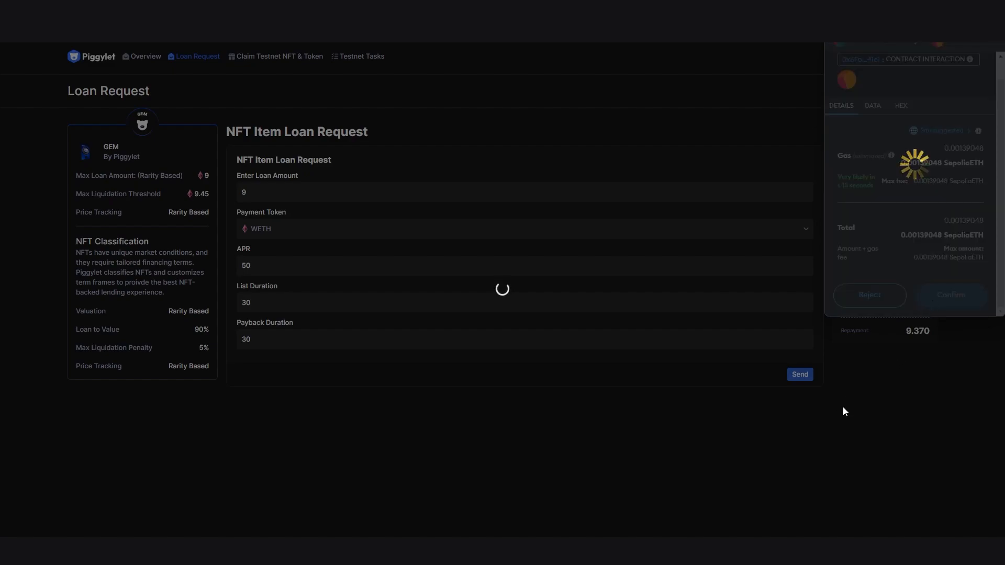
left_click(949, 295)
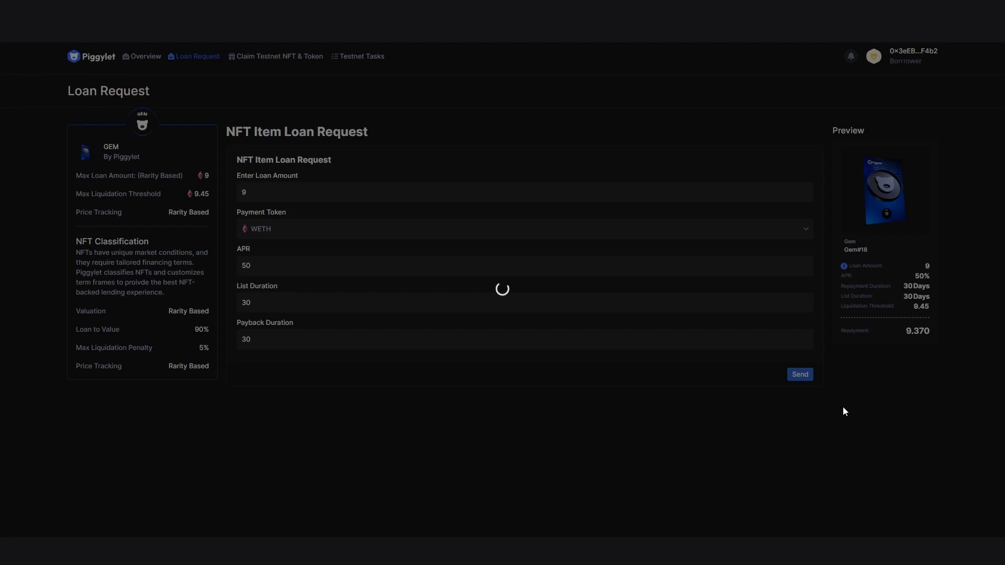
left_click(798, 374)
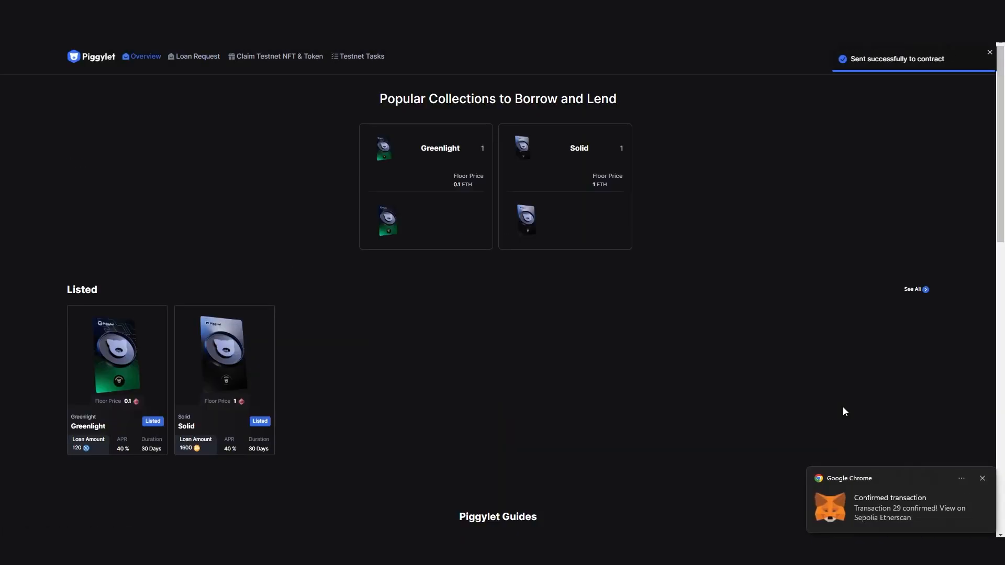
Go to the Loan Request page and switch to the Listed NFTs
left_click(198, 56)
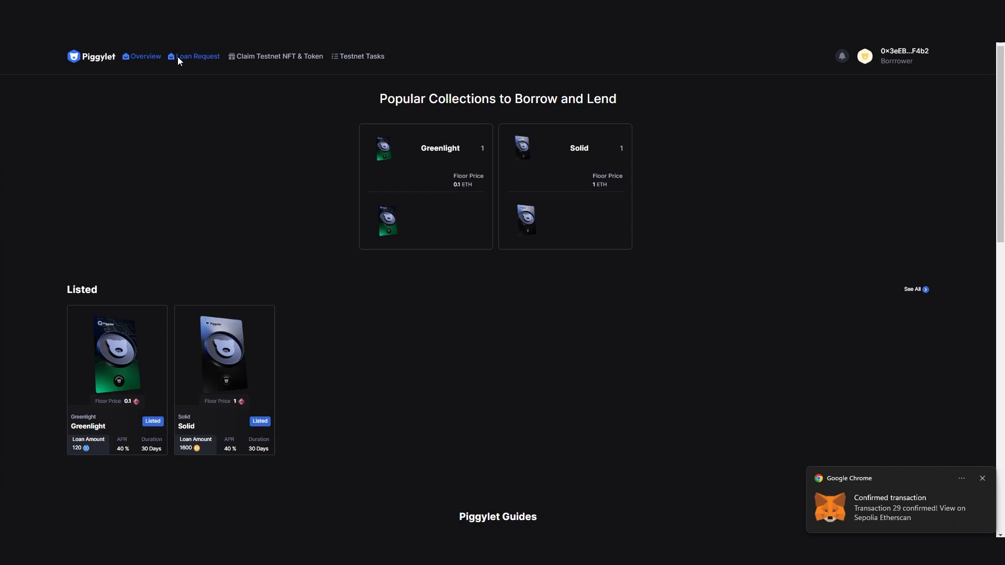
left_click(197, 56)
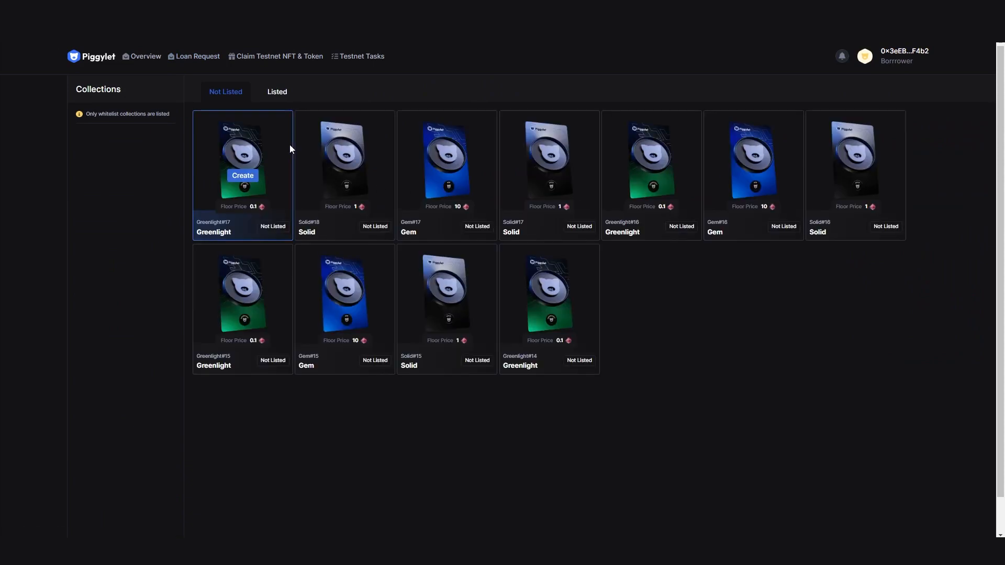
left_click(276, 92)
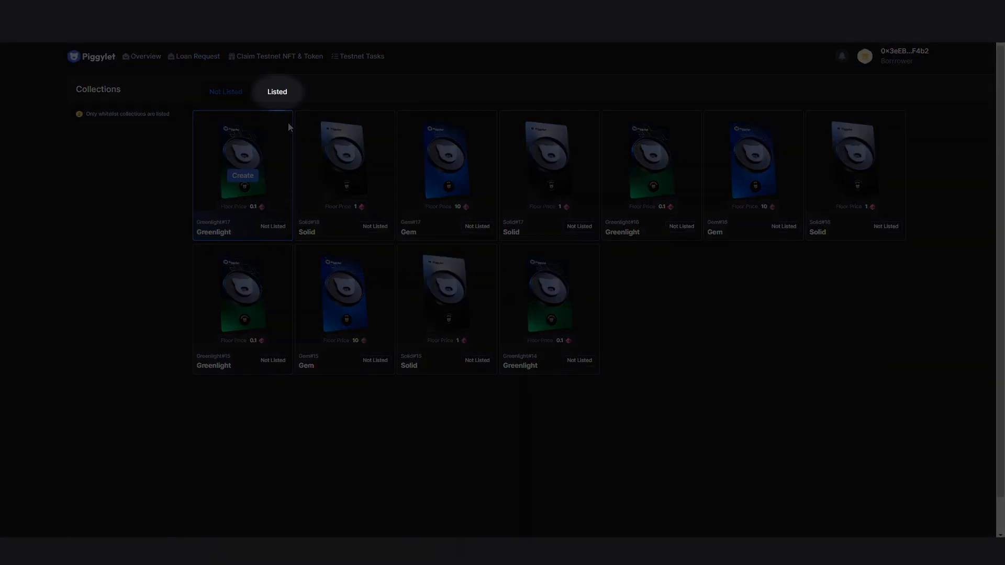
left_click(226, 92)
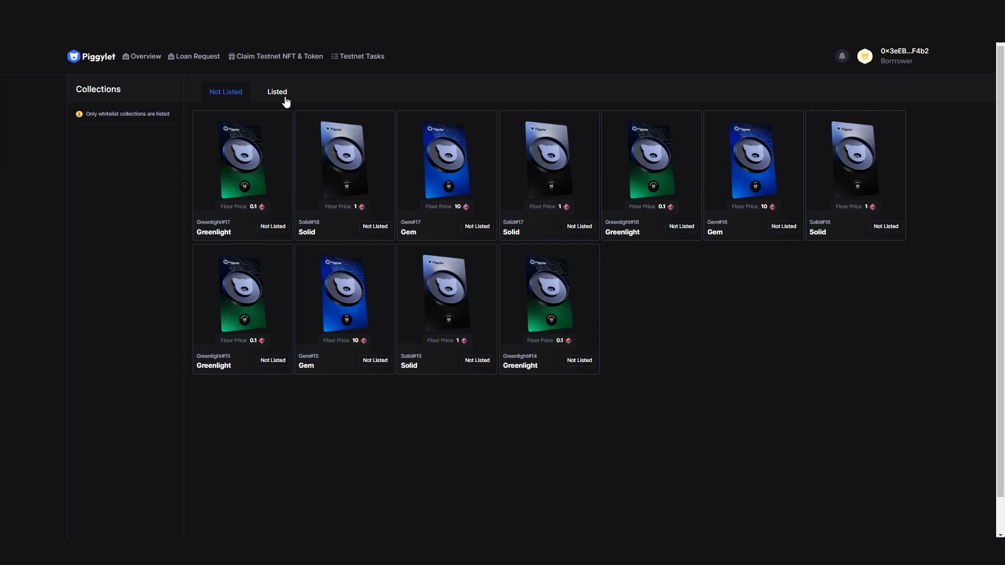
View the new Gem listing's details with its 9 loan, 50% APR, 30 days and received offers
left_click(276, 92)
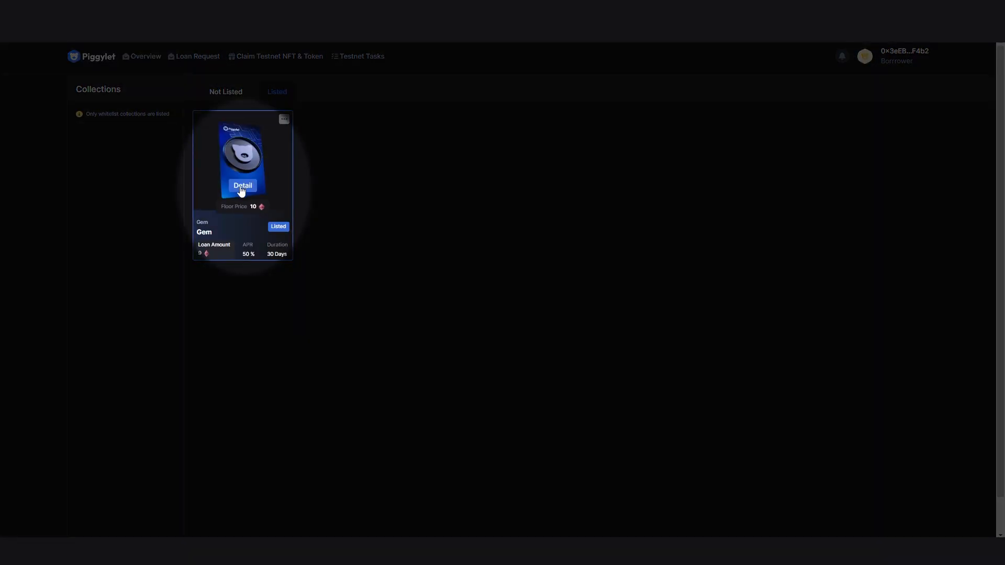
left_click(242, 190)
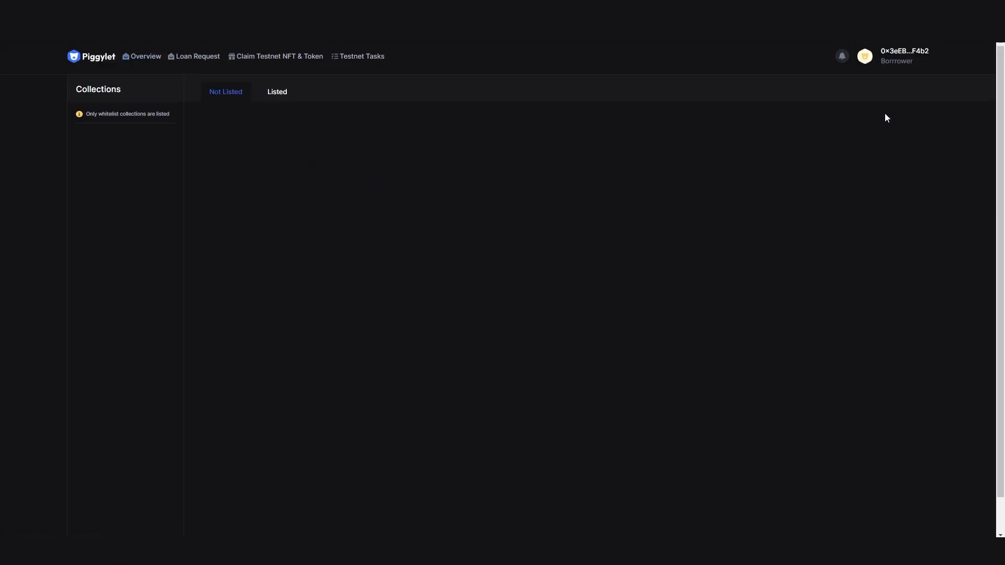
left_click(277, 93)
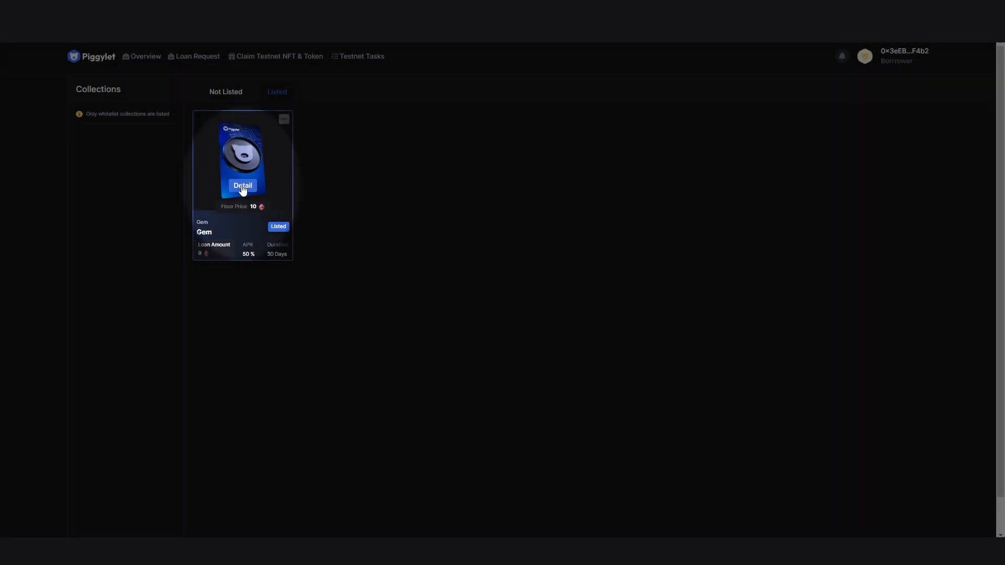
left_click(241, 186)
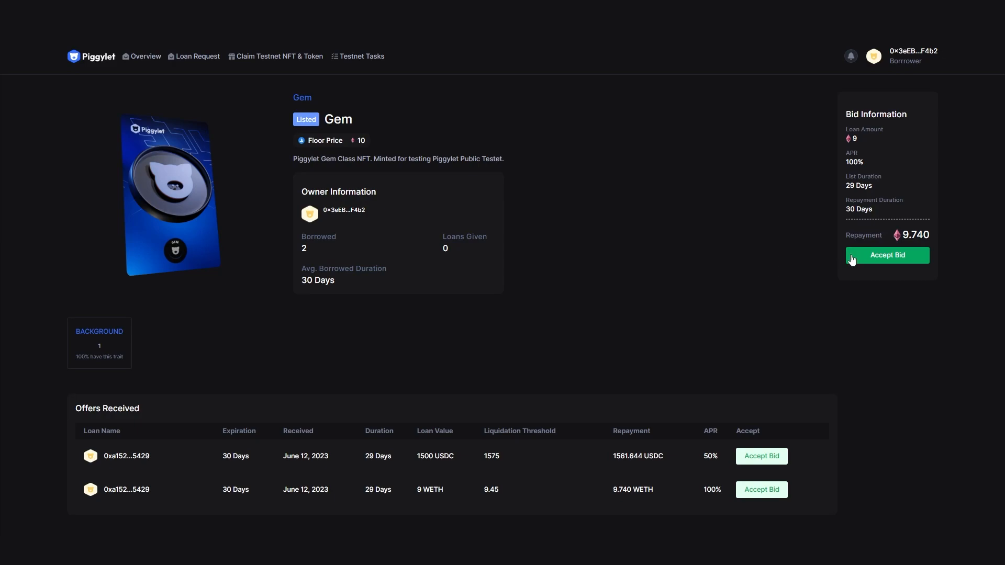
Accept the 9 WETH bid on the Gem loan and confirm it in MetaMask
left_click(886, 255)
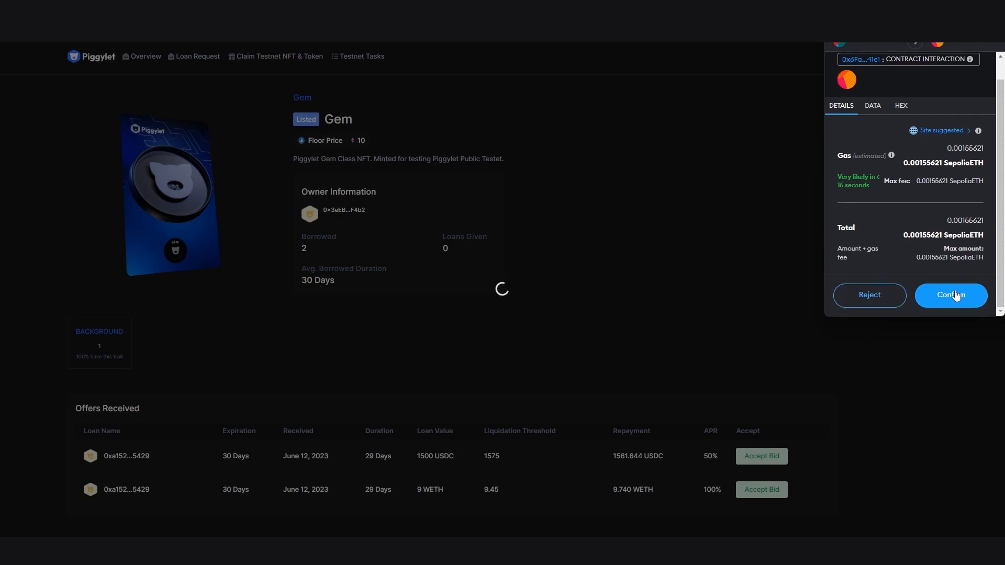
left_click(950, 295)
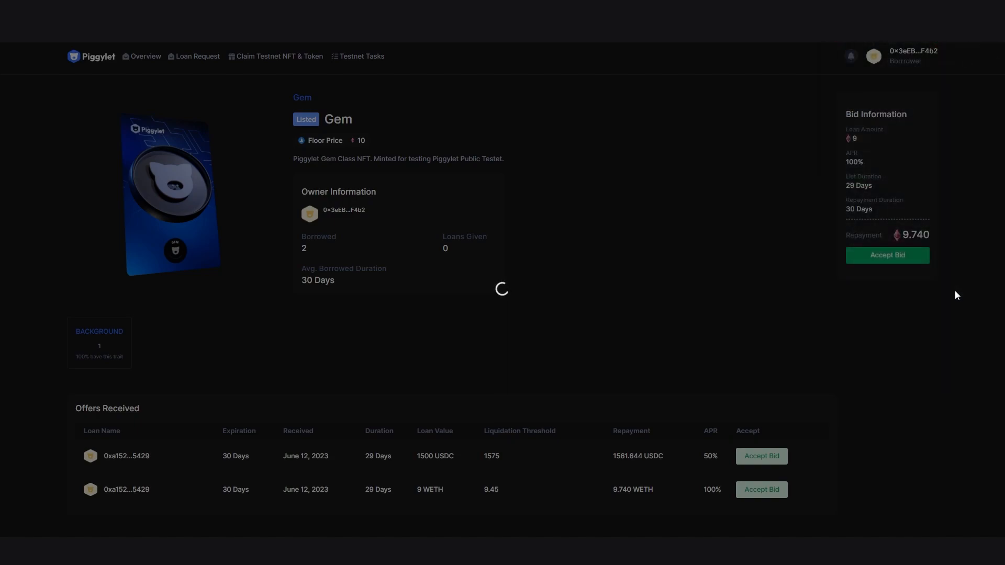
left_click(886, 255)
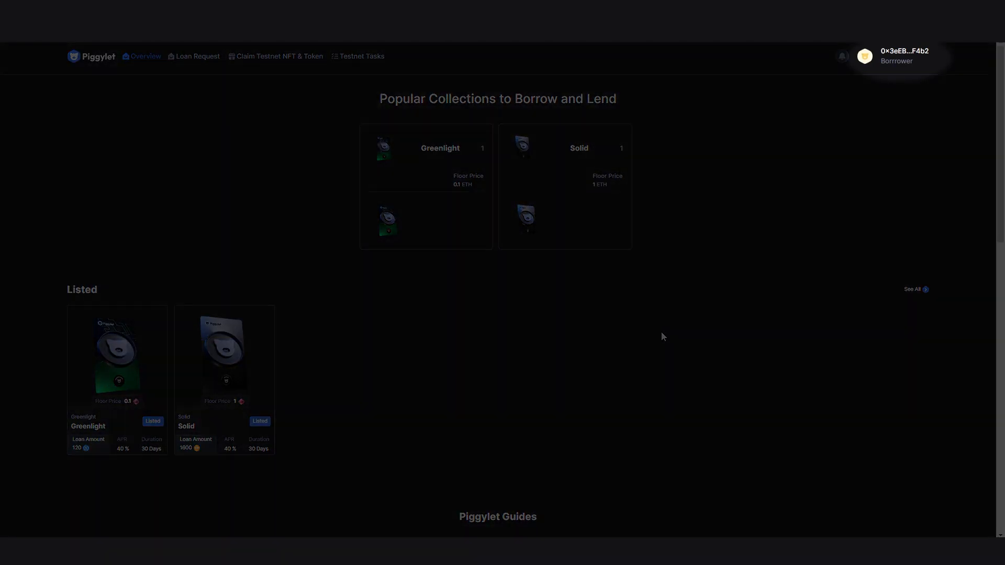
Check Loans Borrowed for the active 9 WETH Gem loan, then return to the listed NFTs
left_click(896, 55)
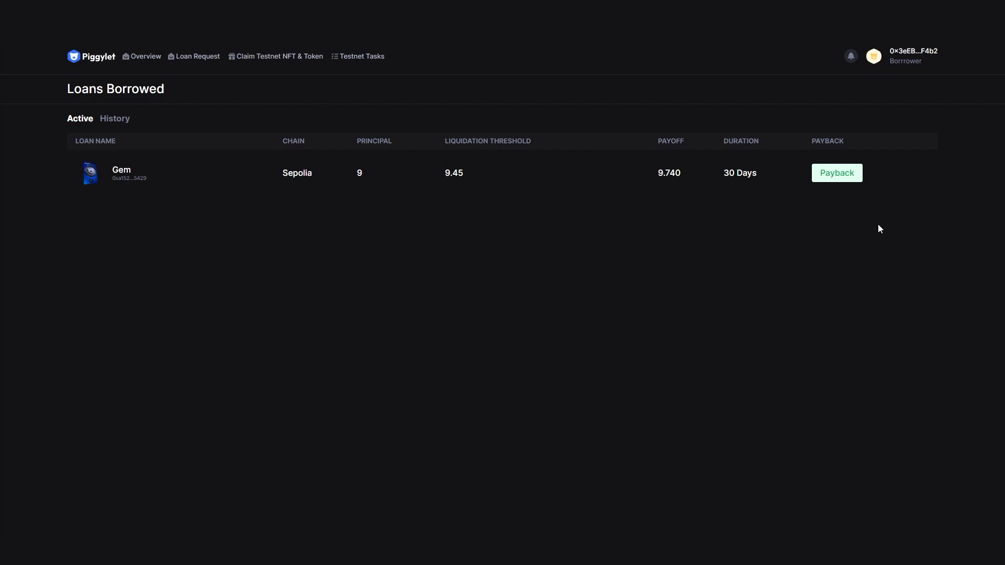
left_click(872, 57)
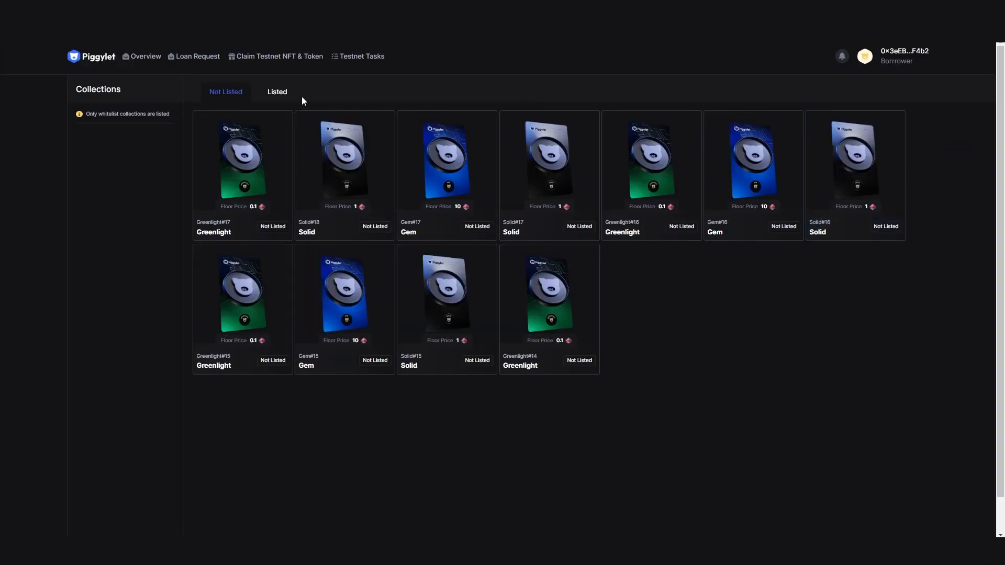
left_click(276, 92)
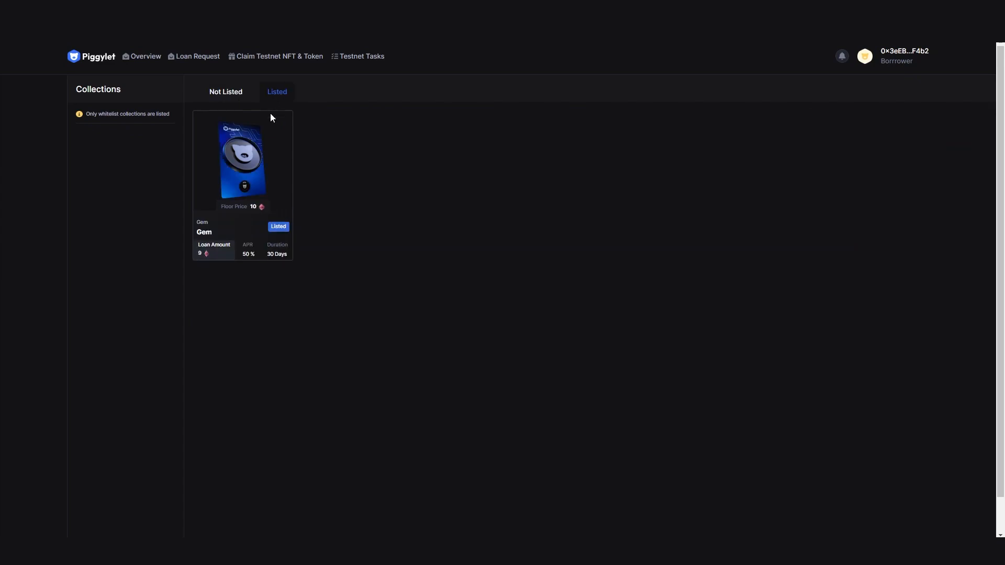
Start the Payback of the Gem loan's 9.740 repayment from its detail page
left_click(242, 161)
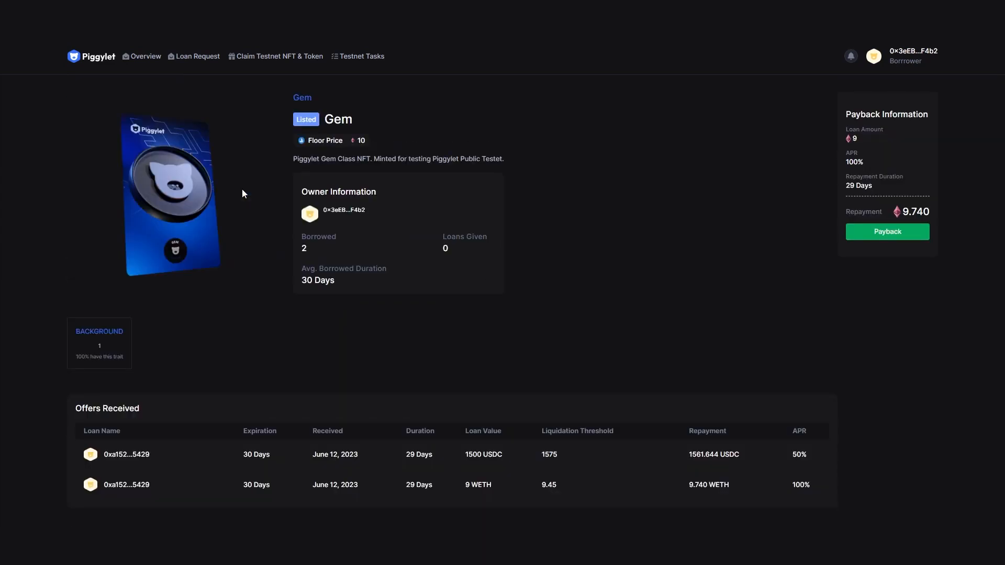
left_click(887, 231)
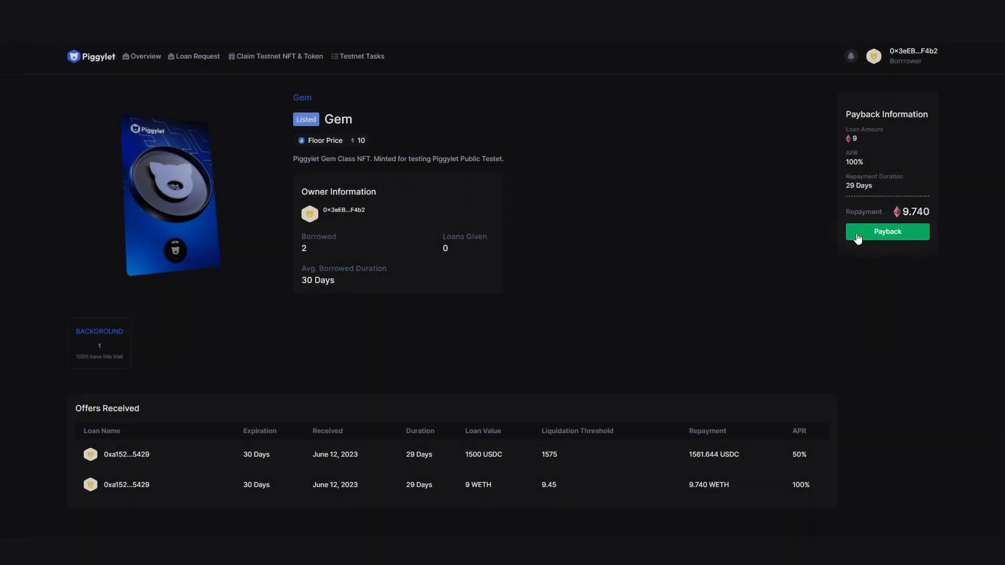
left_click(886, 231)
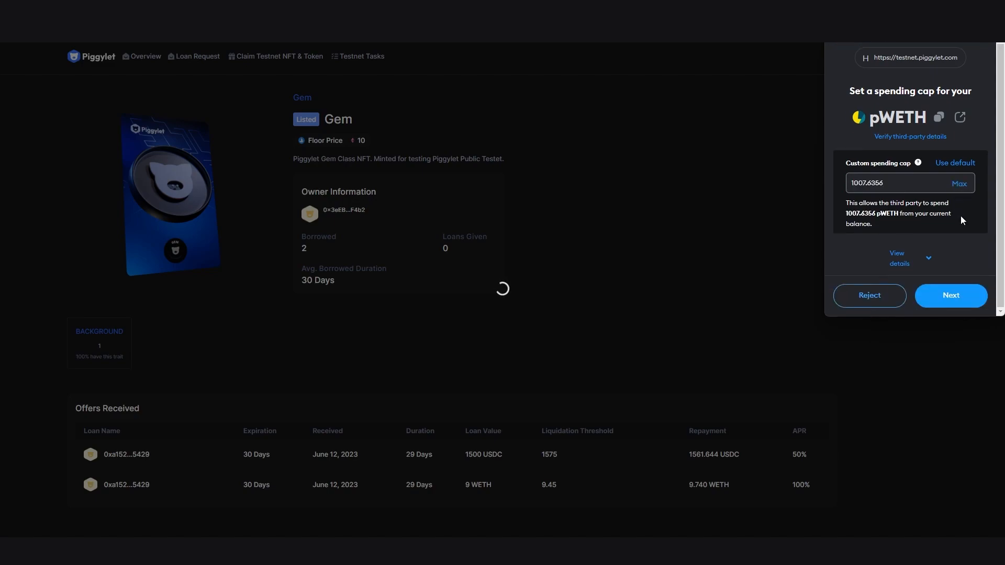
Approve the pWETH spending cap, confirm the payback transaction, and verify nothing remains listed
left_click(950, 295)
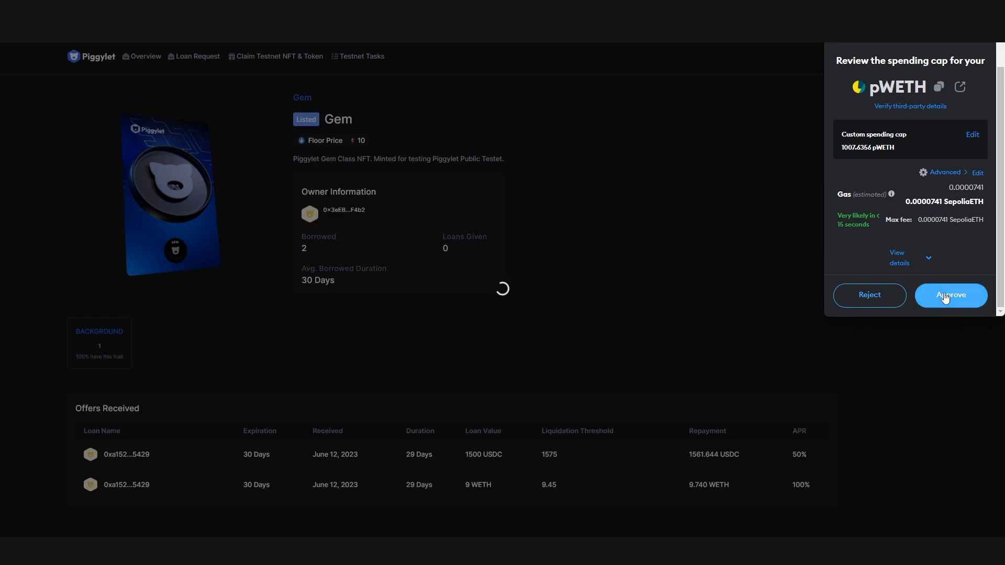
left_click(951, 295)
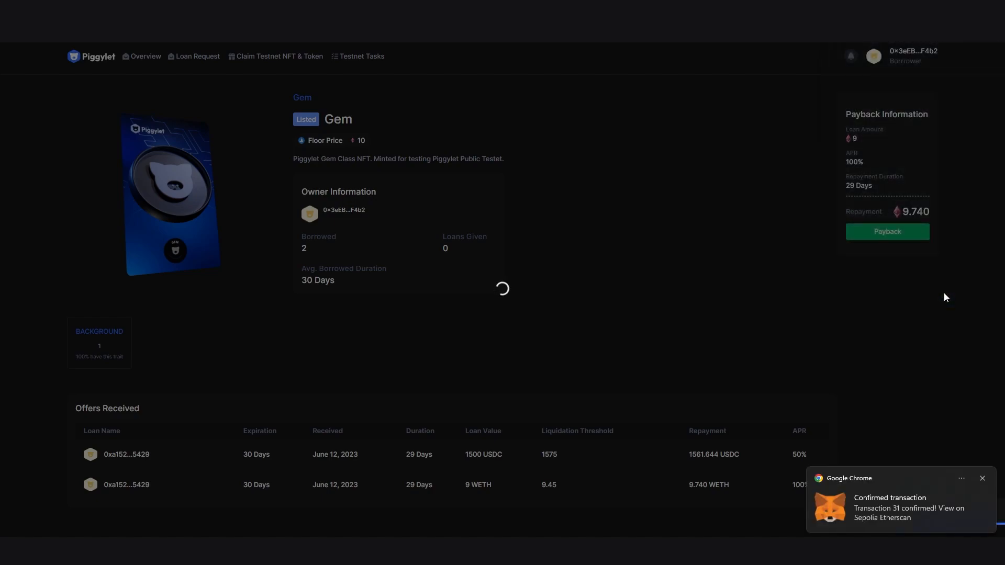
left_click(886, 231)
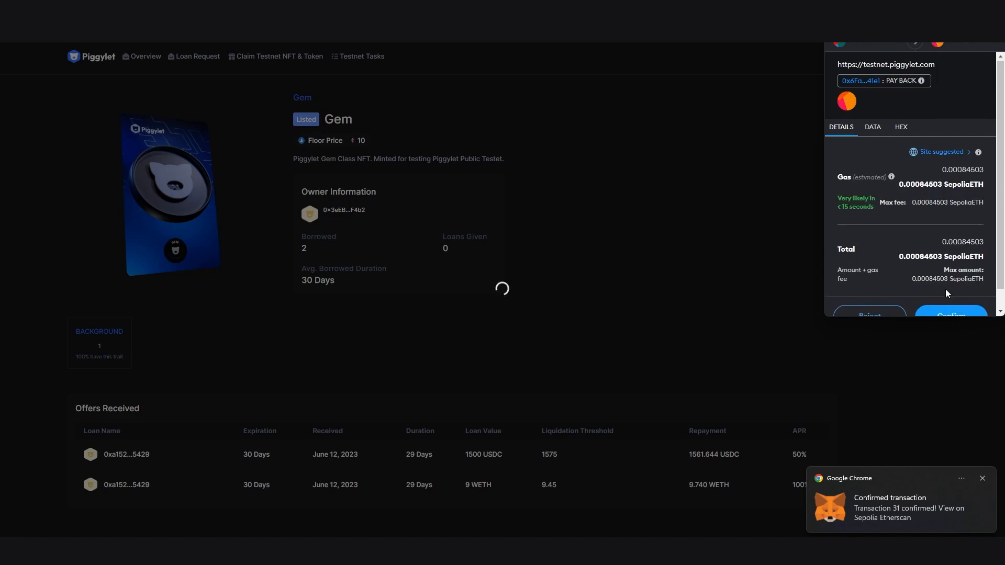
left_click(950, 315)
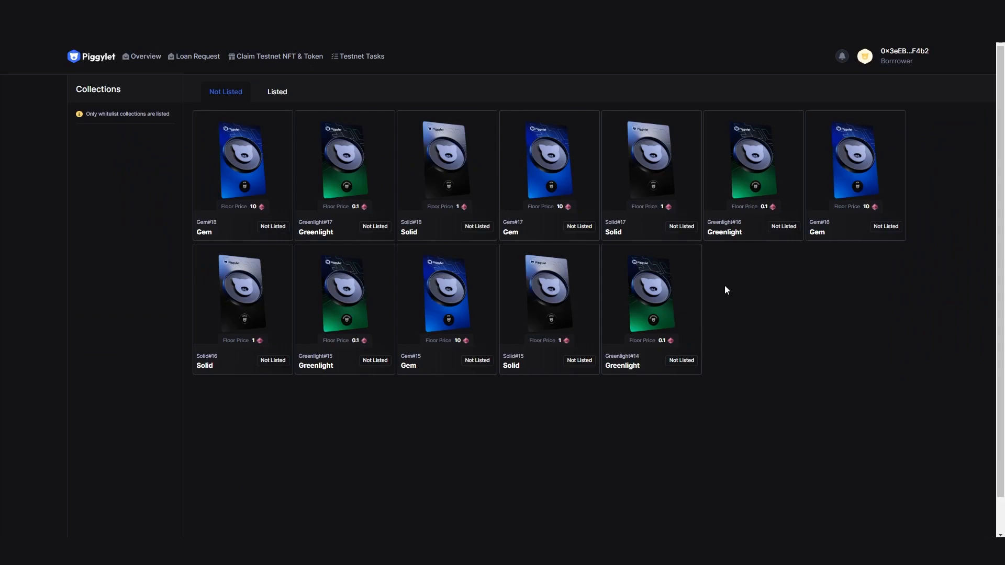
left_click(276, 92)
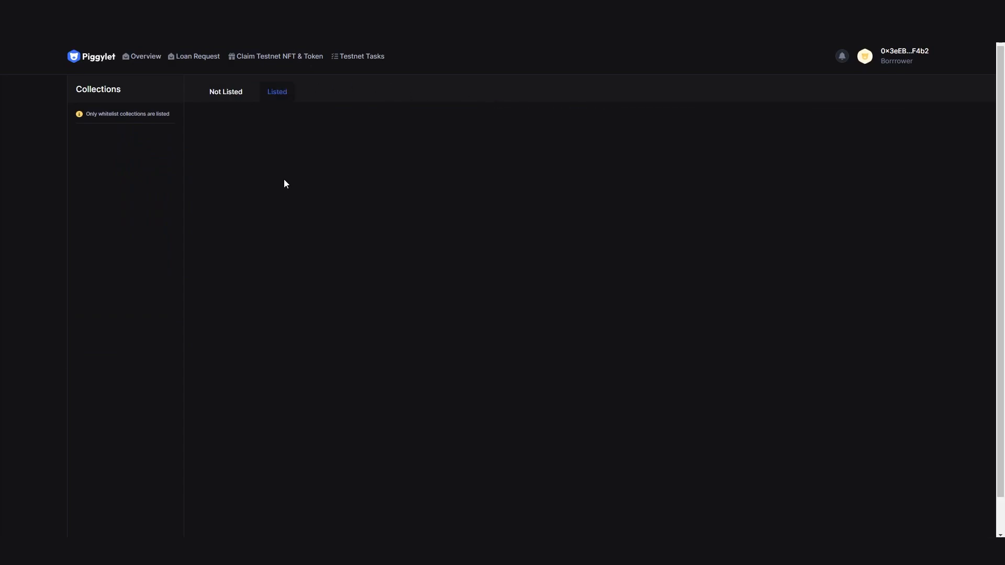
mouse_move(296, 166)
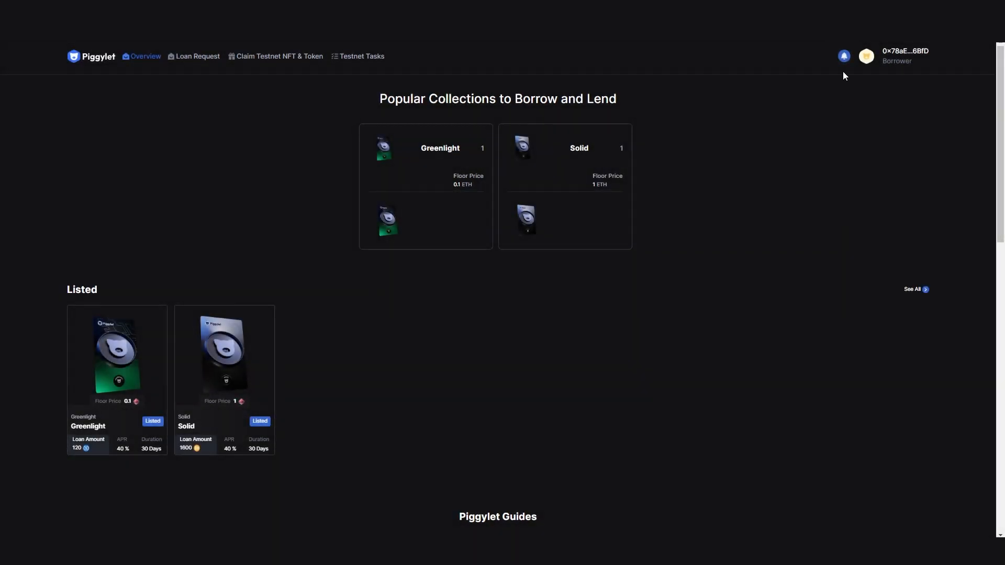
Review the loan notifications, then go to the account Settings from the profile menu
left_click(843, 56)
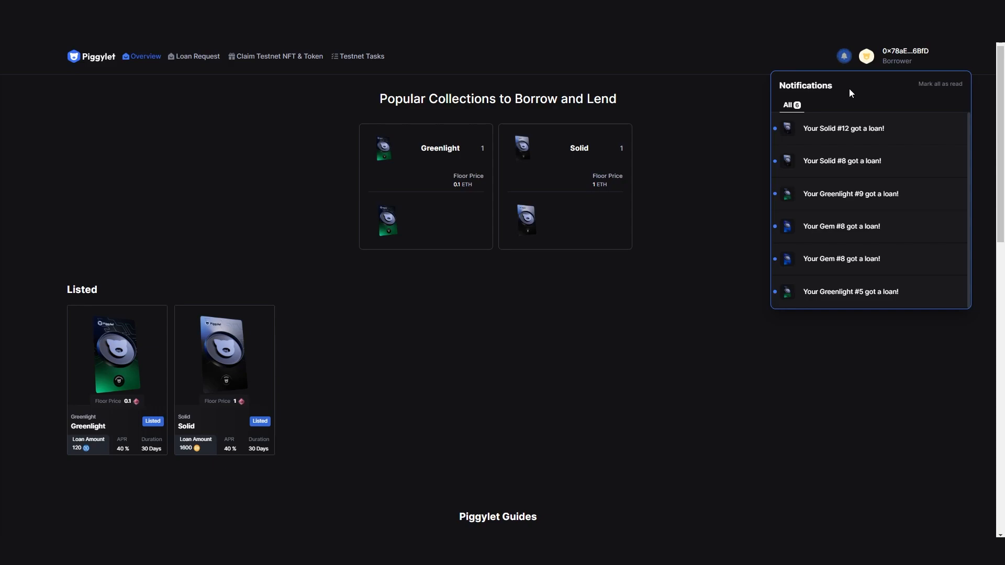
left_click(843, 56)
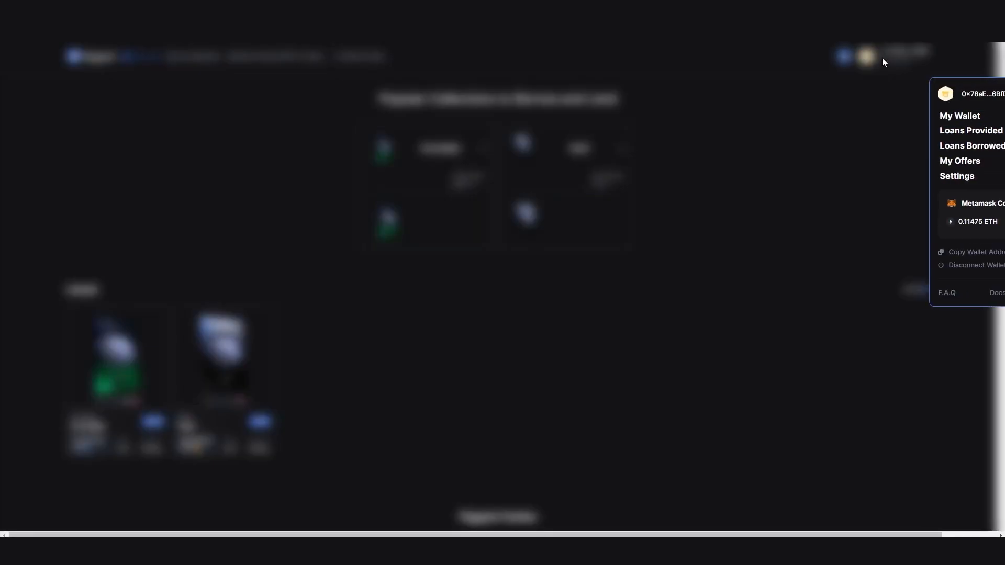
left_click(958, 176)
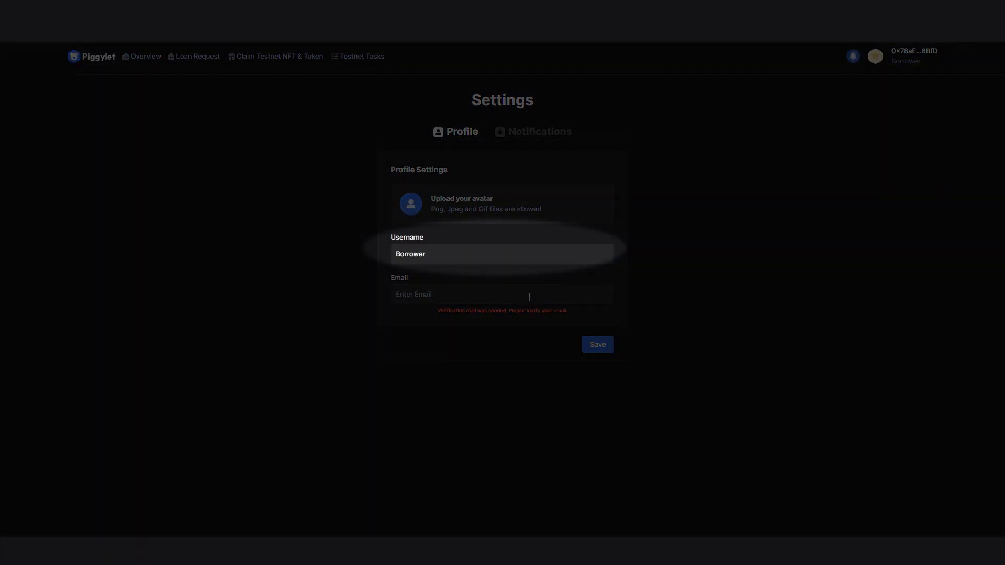
Review the Profile settings, then switch to Notifications showing loan-taken and repayment-time alerts enabled
left_click(501, 294)
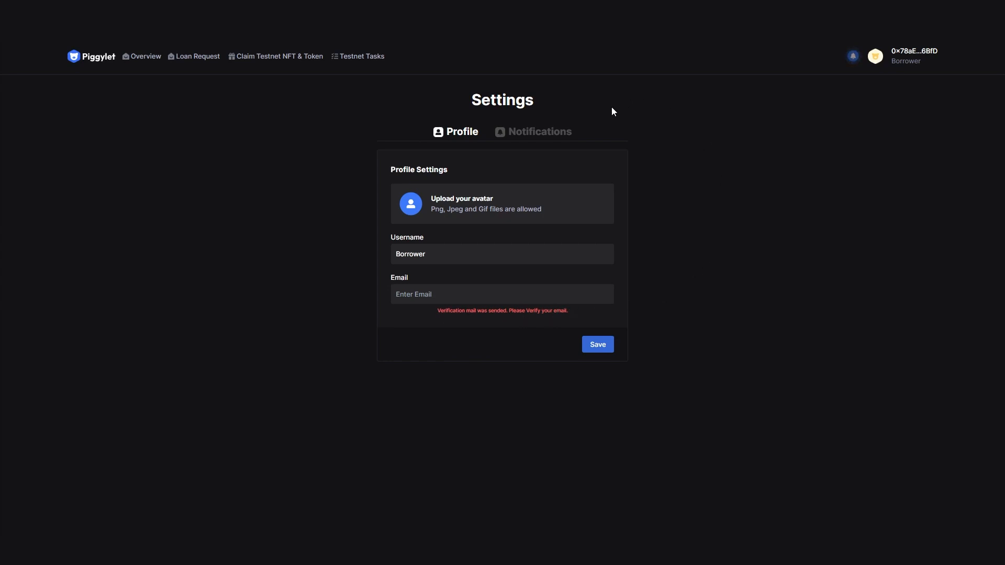
left_click(538, 132)
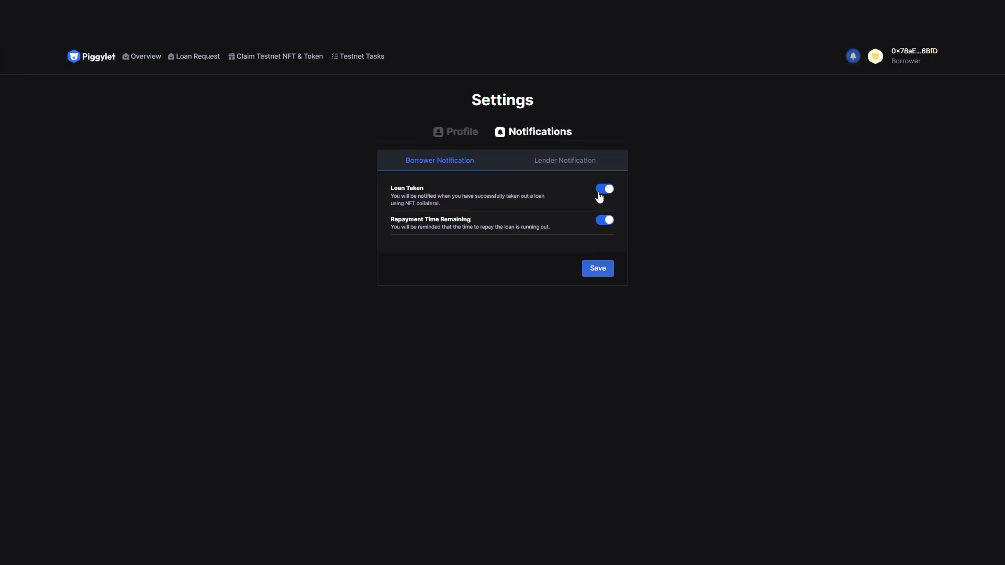
left_click(602, 220)
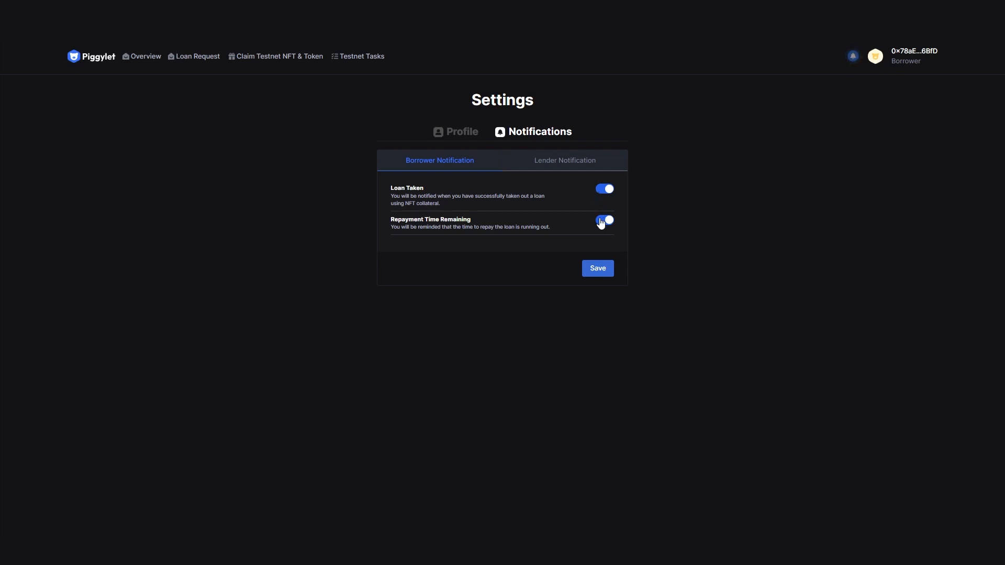
left_click(602, 220)
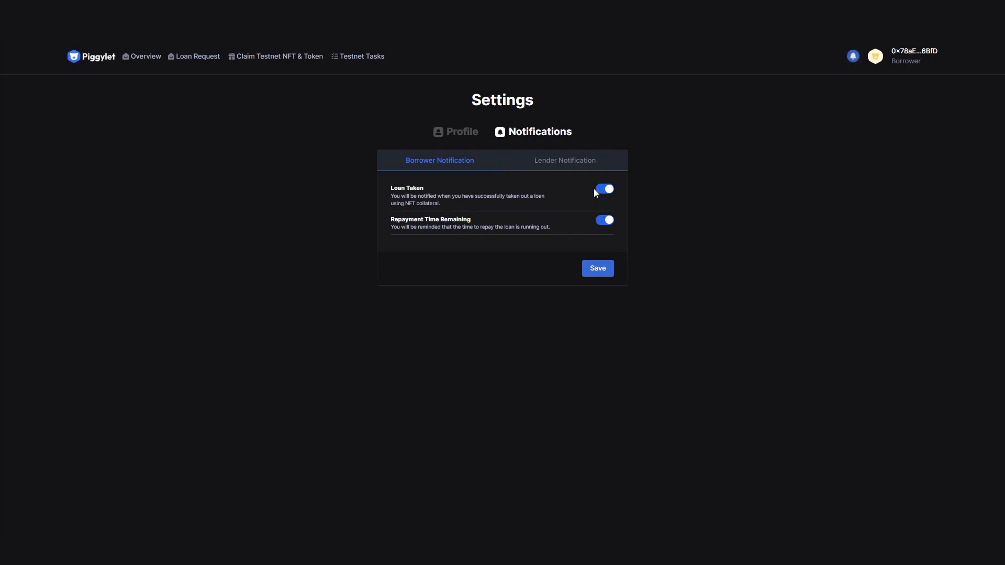
left_click(603, 220)
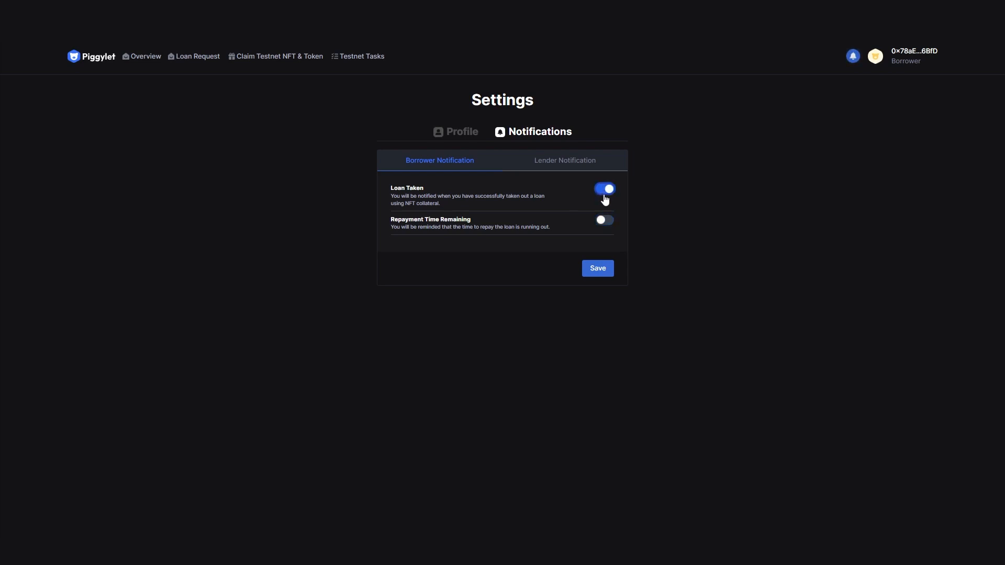
left_click(564, 160)
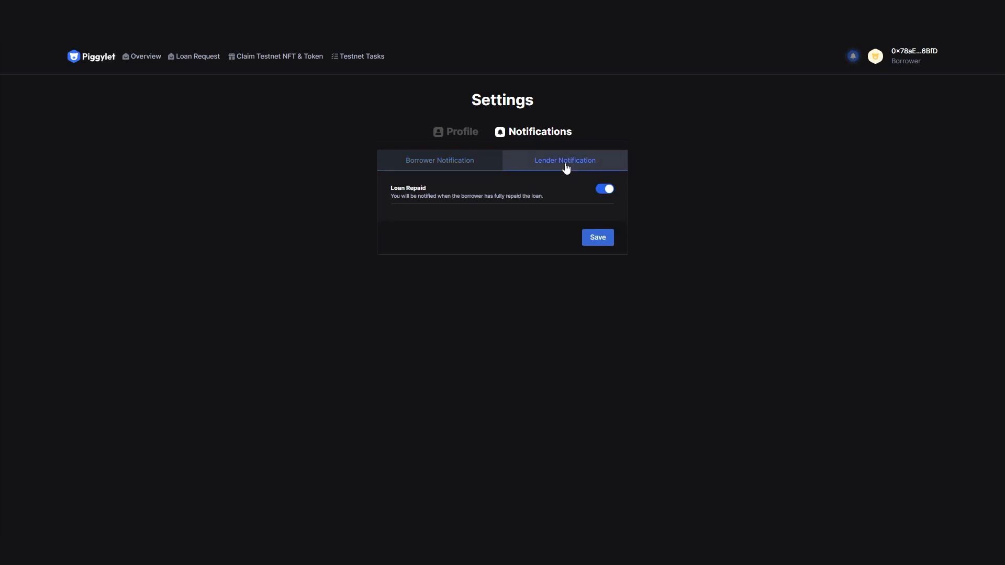
left_click(439, 160)
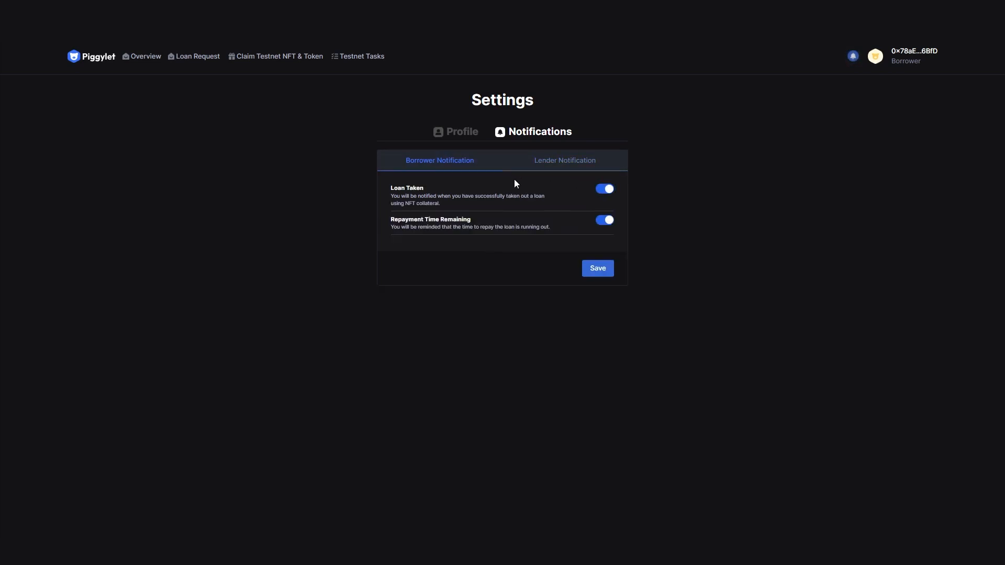